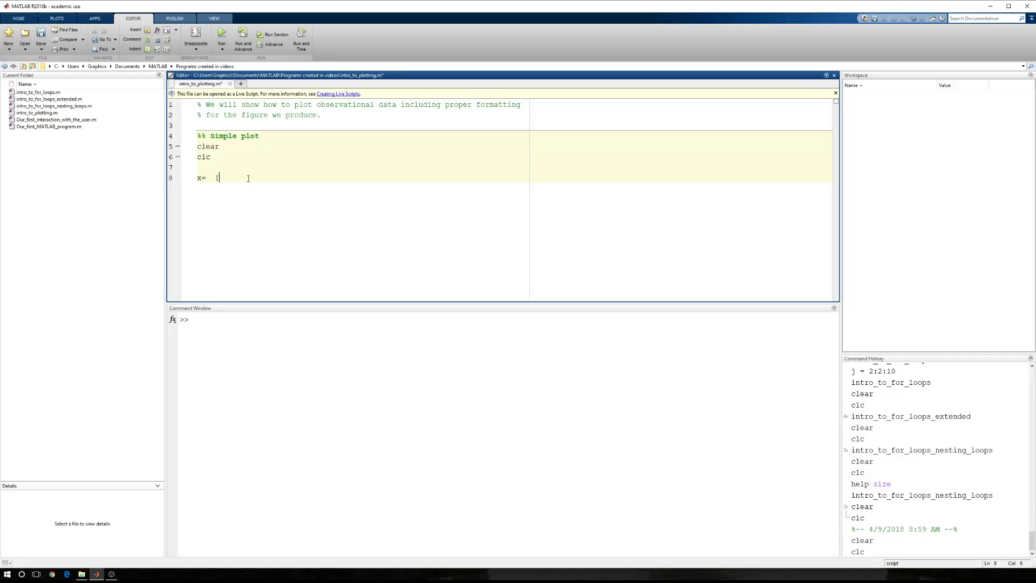
Write x = 1:5; y = [2 7 4 3 9]; and plot(x,y) on separate script lines.
type("1:5")
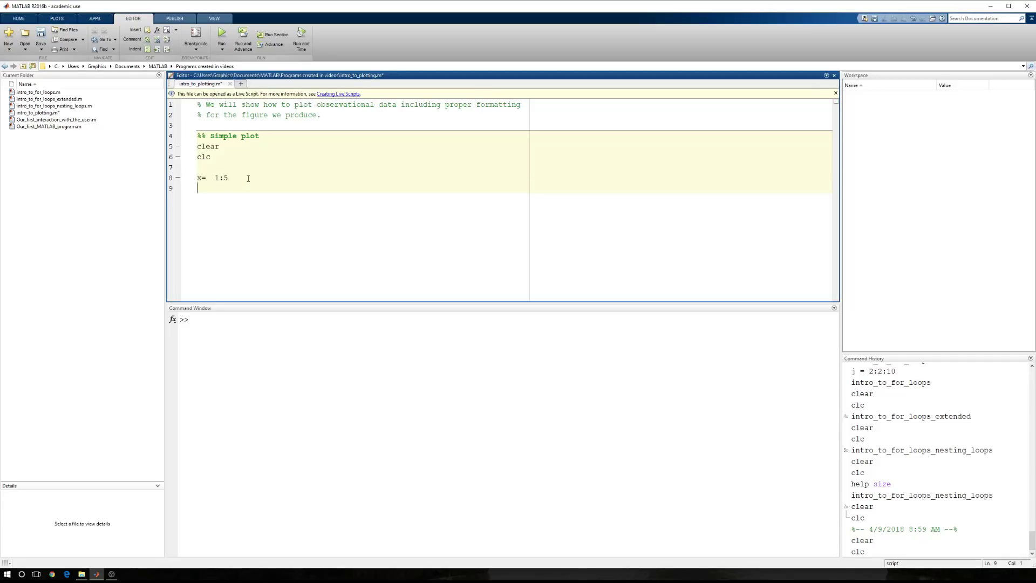
type(";")
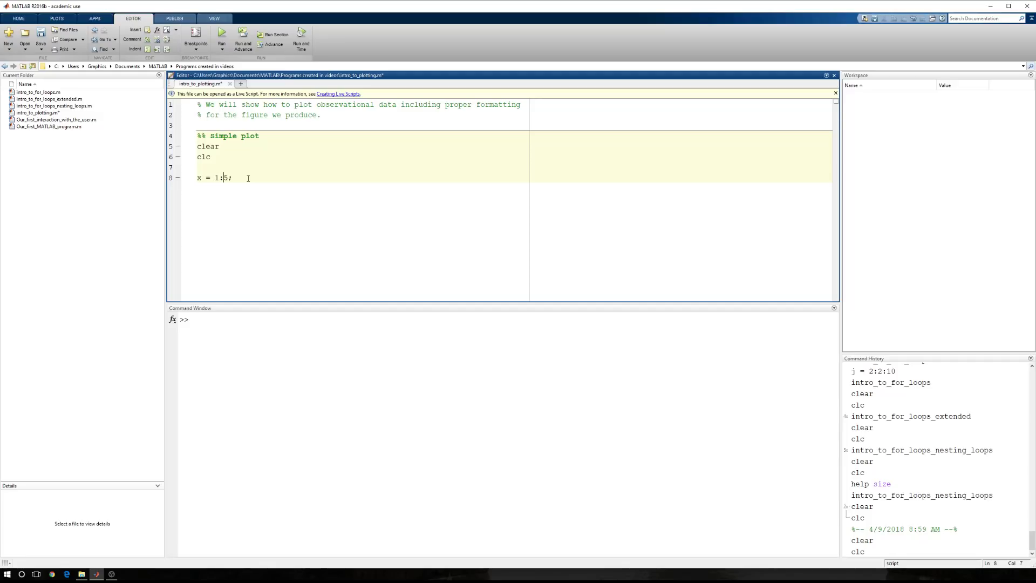
type("y")
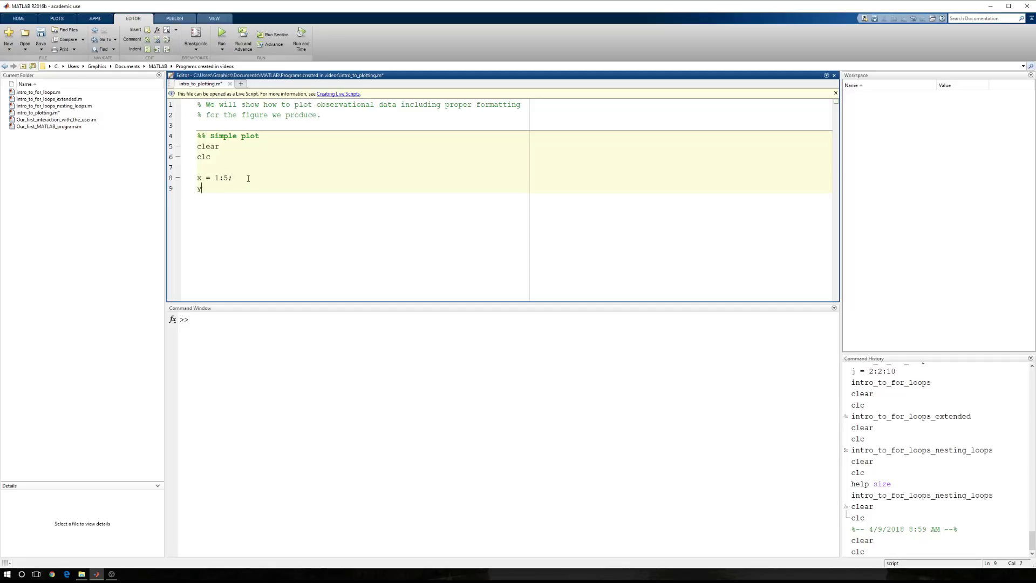
type("= [")
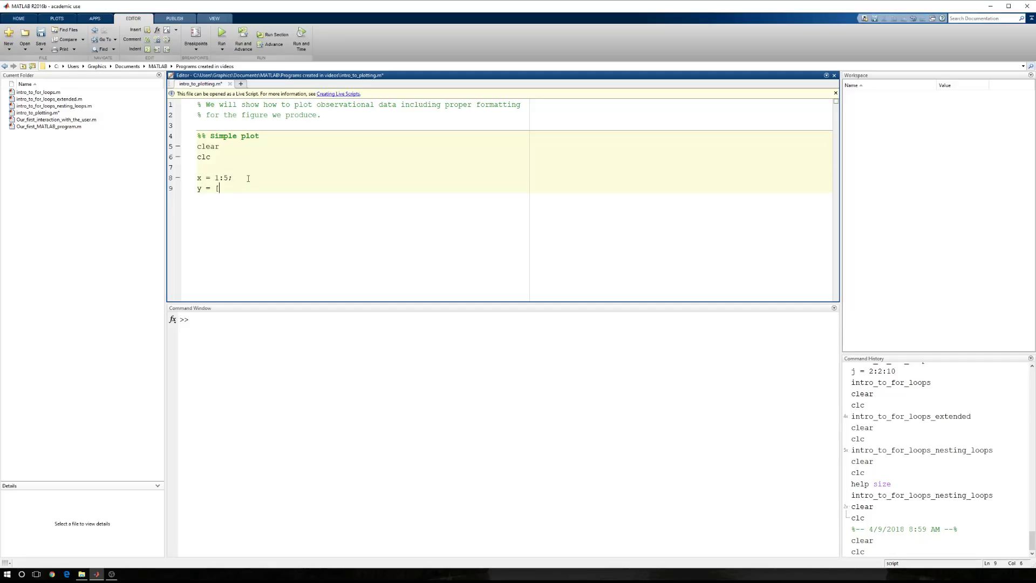
type("[2 7 4")
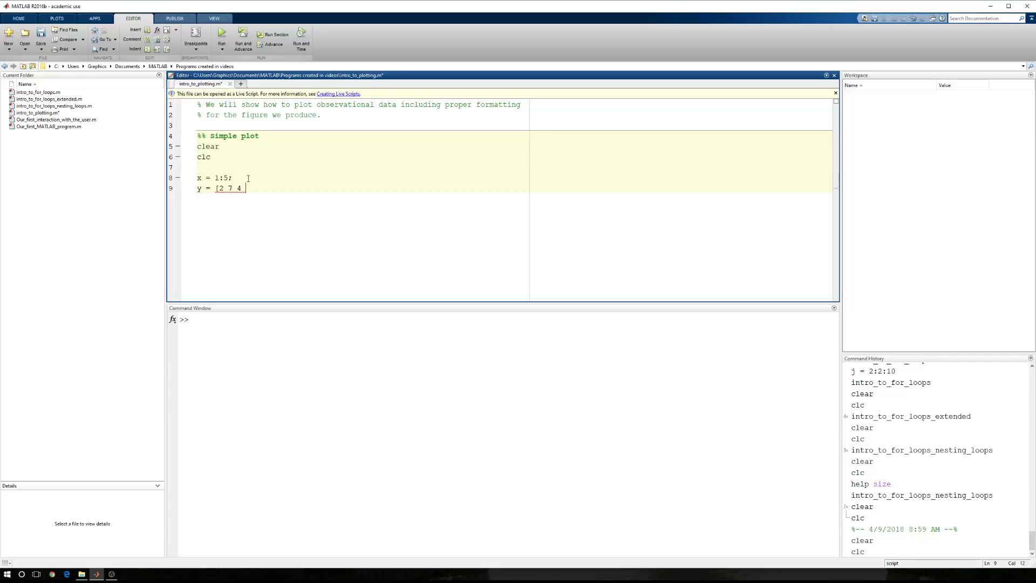
type("3 9];")
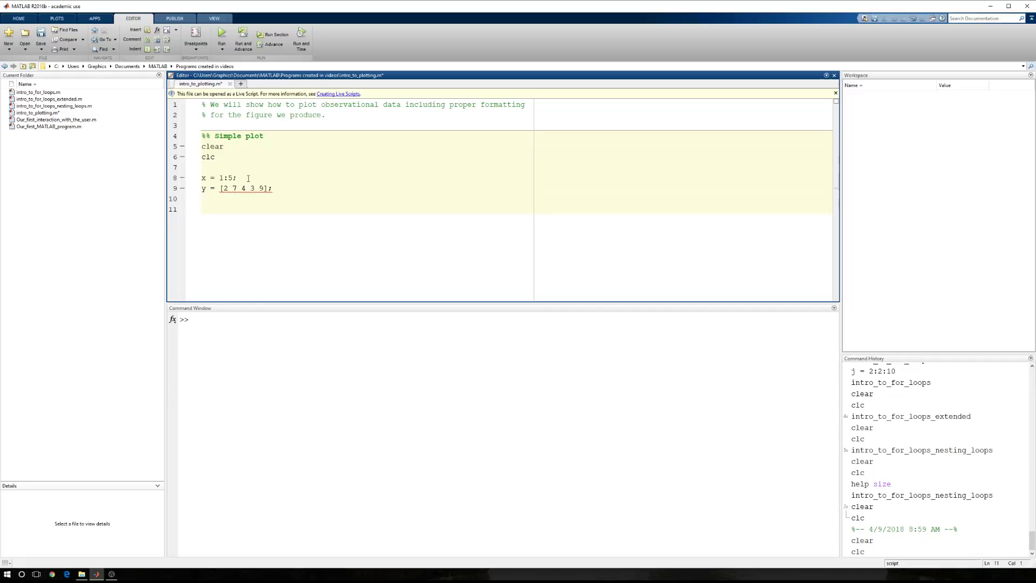
type("plot(")
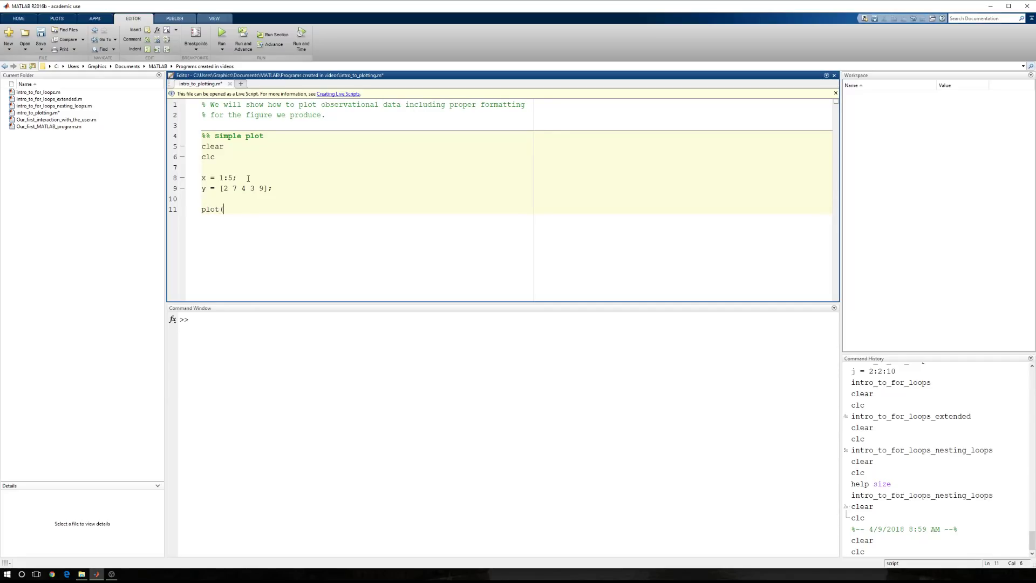
type("x,y)")
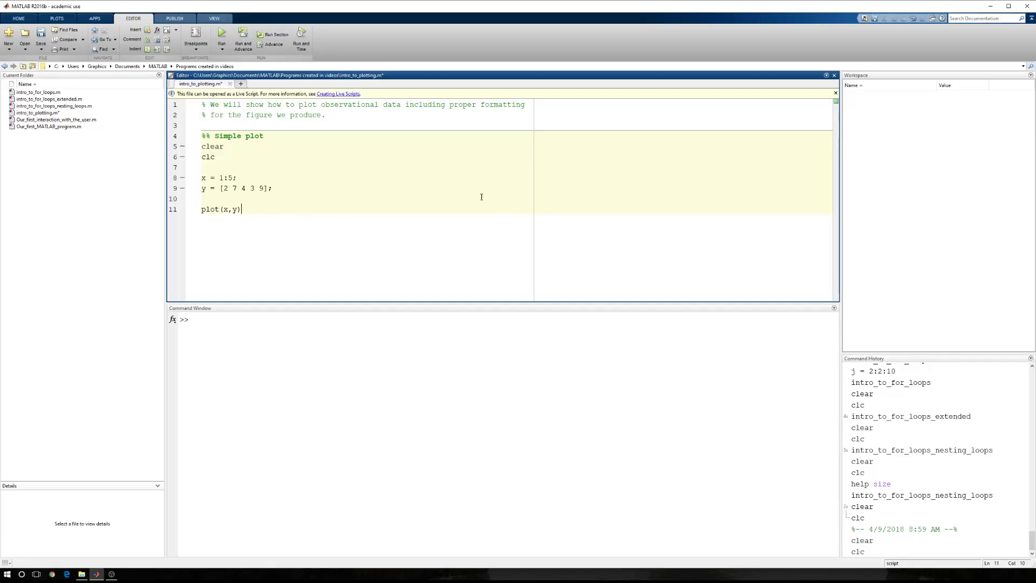
Run intro_to_plotting to draw the line plot of y against x in Figure 1.
left_click(221, 33)
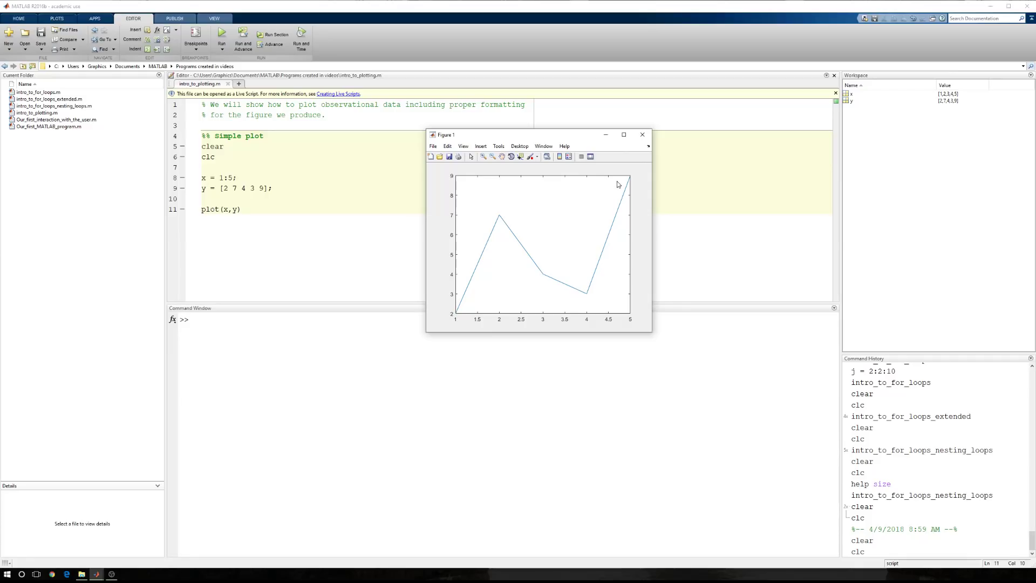
mouse_move(500, 258)
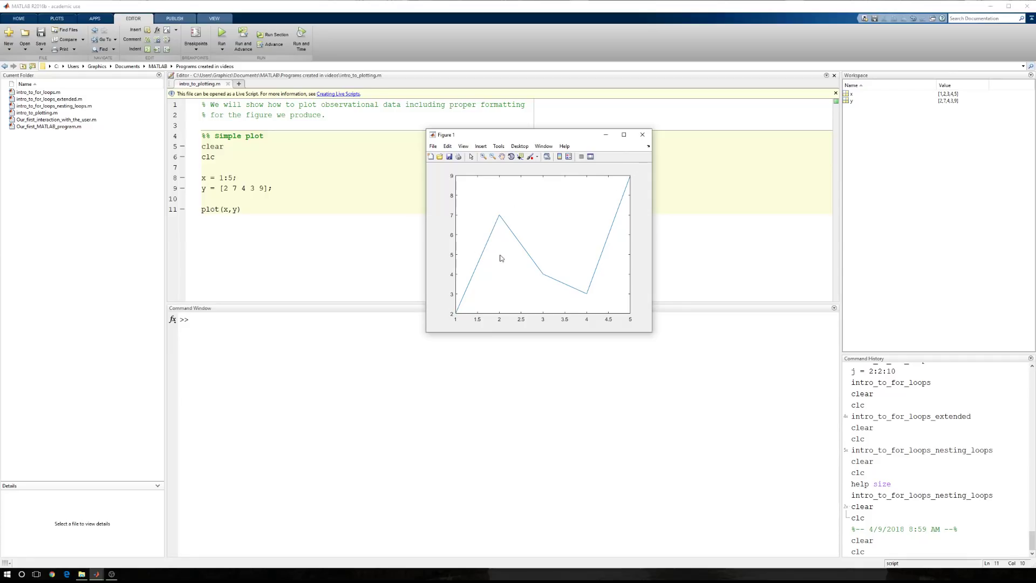
mouse_move(468, 323)
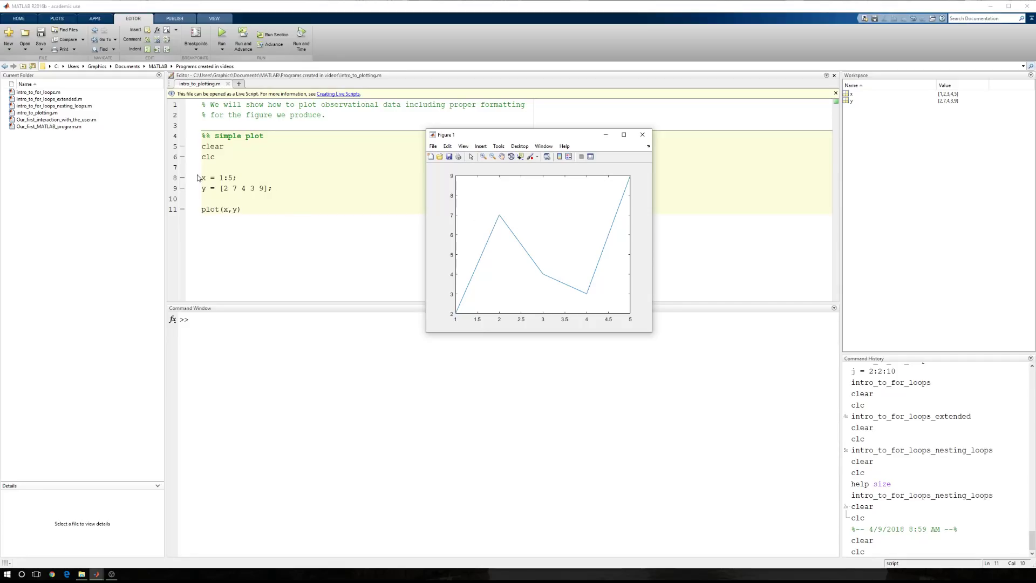
mouse_move(539, 270)
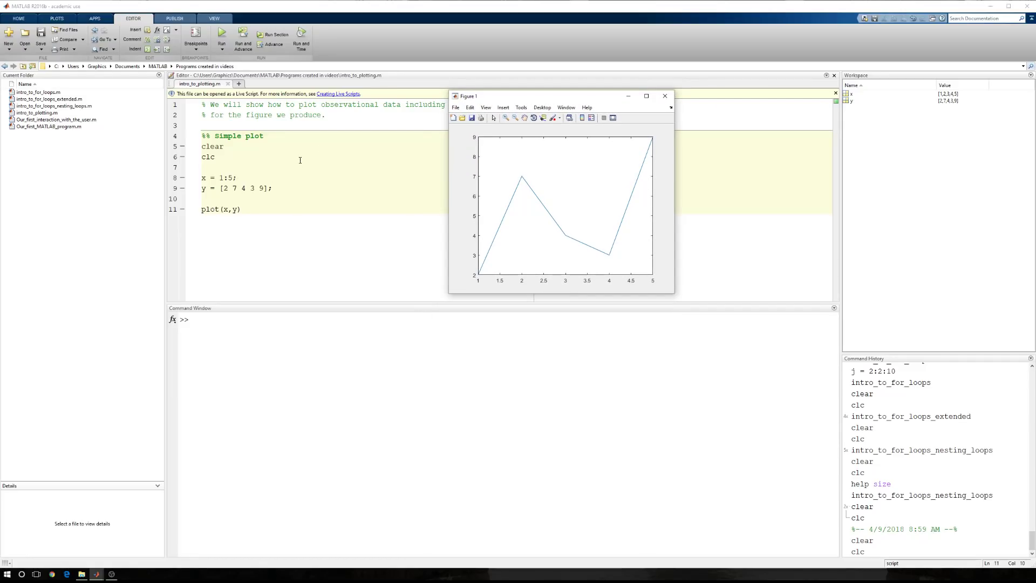
Check the plot help and change the plot call to plot(x,y,'o').
left_click(665, 96)
type("help plot")
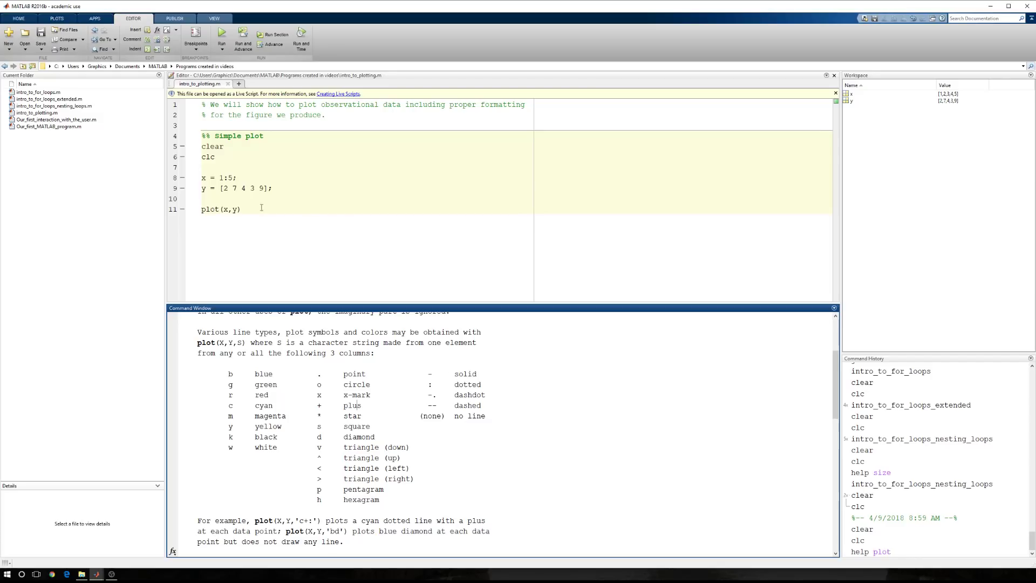
type(",")
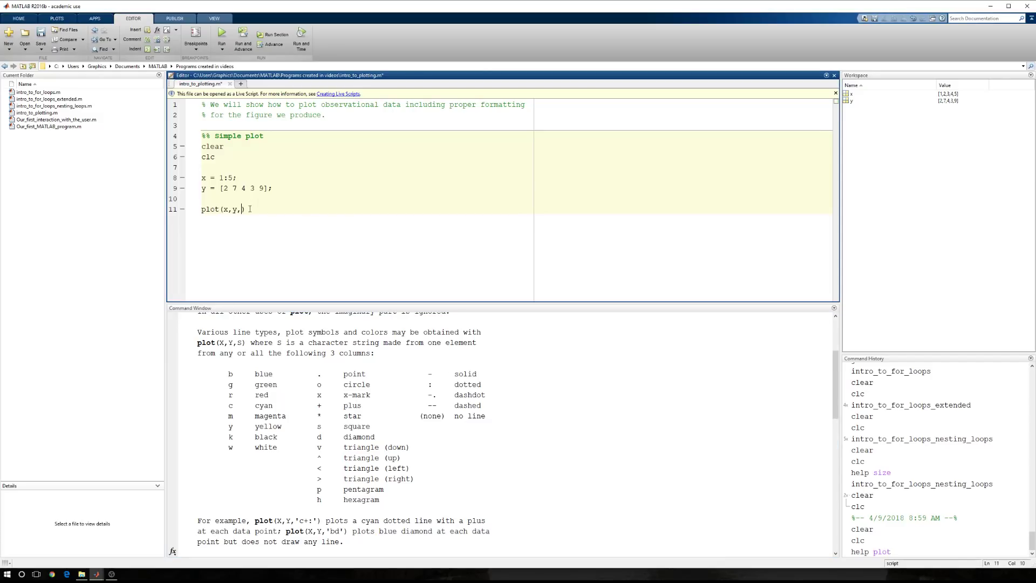
type("'c'")
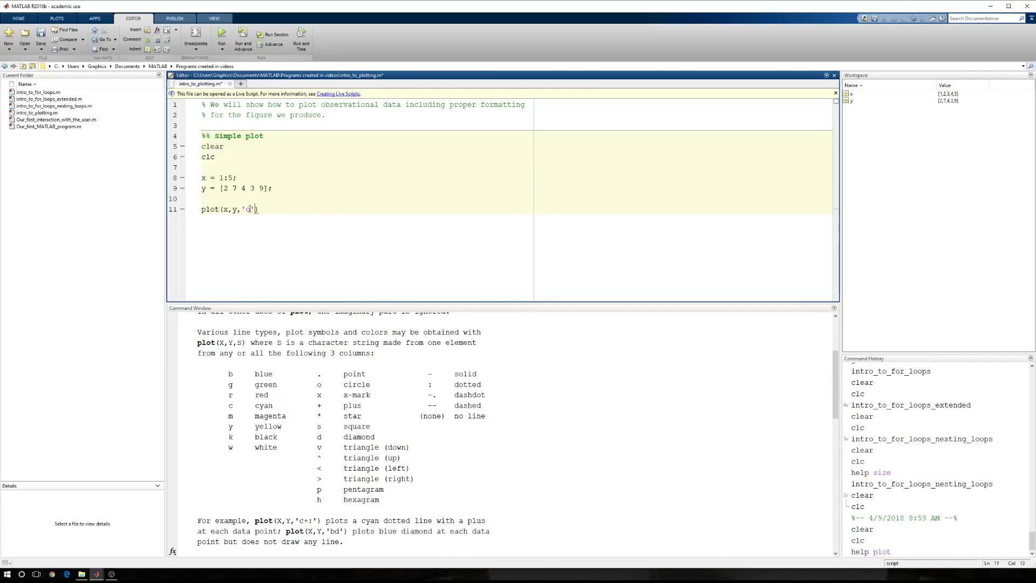
type("o")
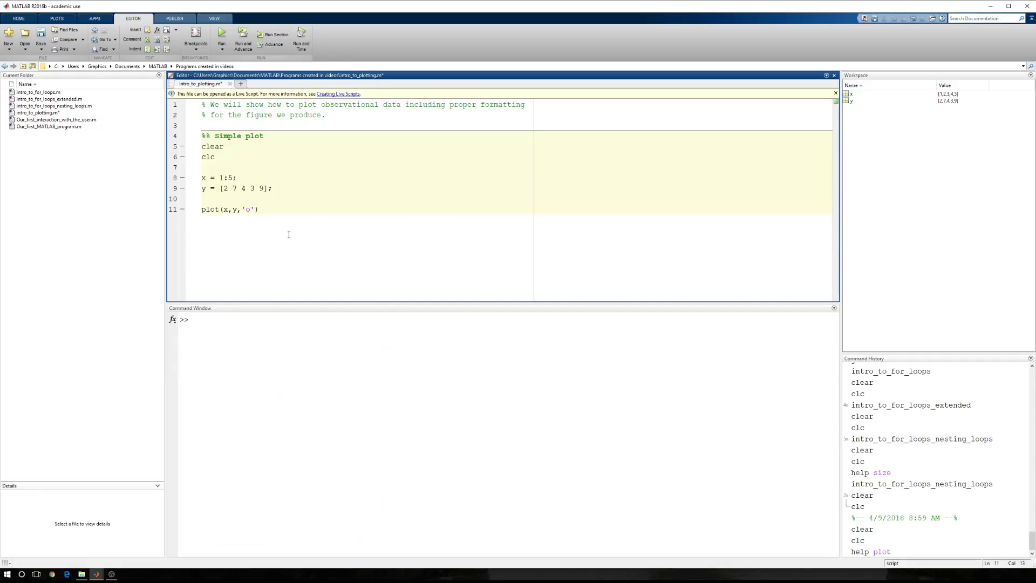
mouse_move(303, 247)
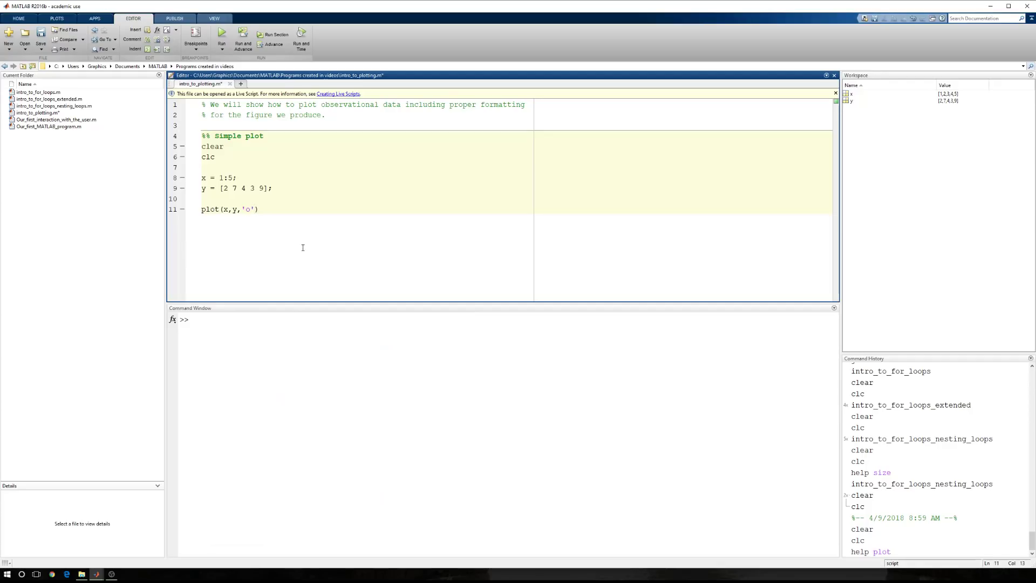
mouse_move(292, 257)
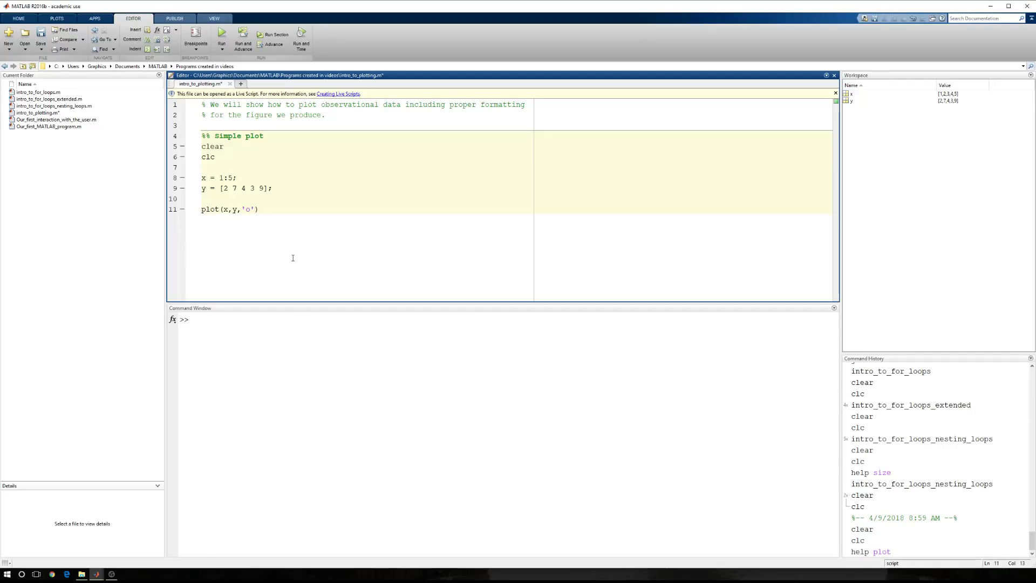
Rerun intro_to_plotting.m and move Figure 1 aside to view the circle markers.
left_click(256, 209)
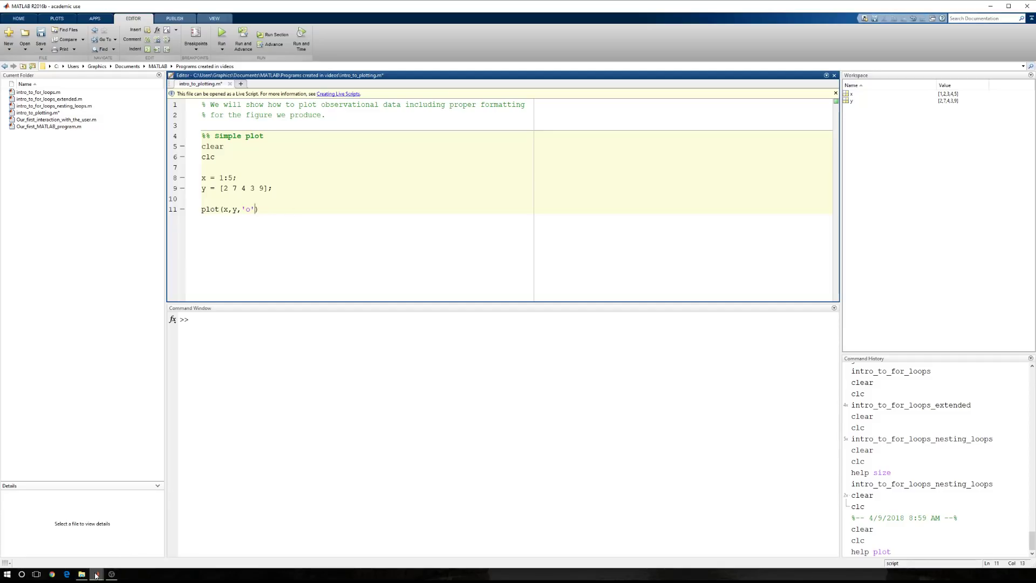
left_click(221, 37)
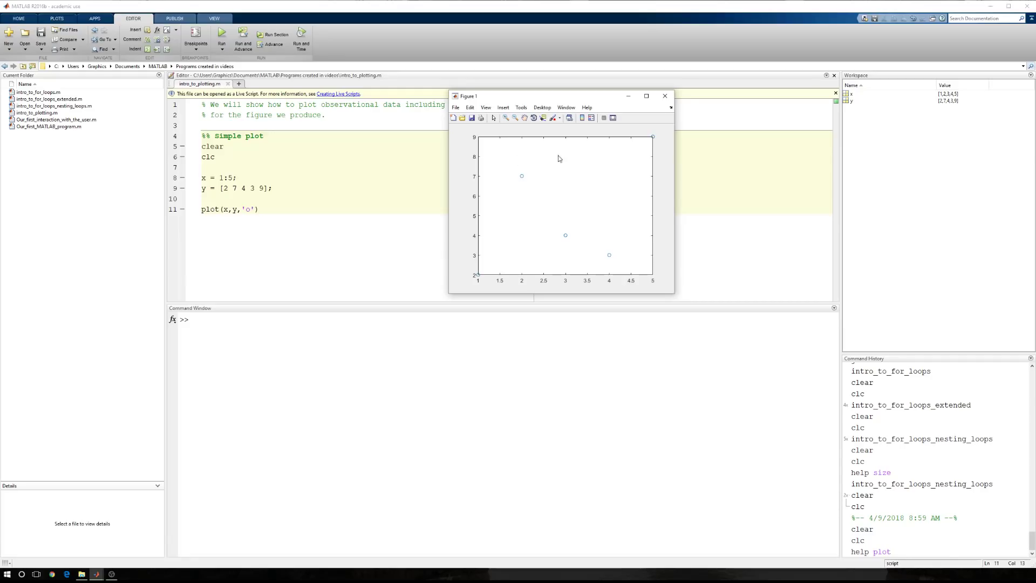
mouse_move(592, 260)
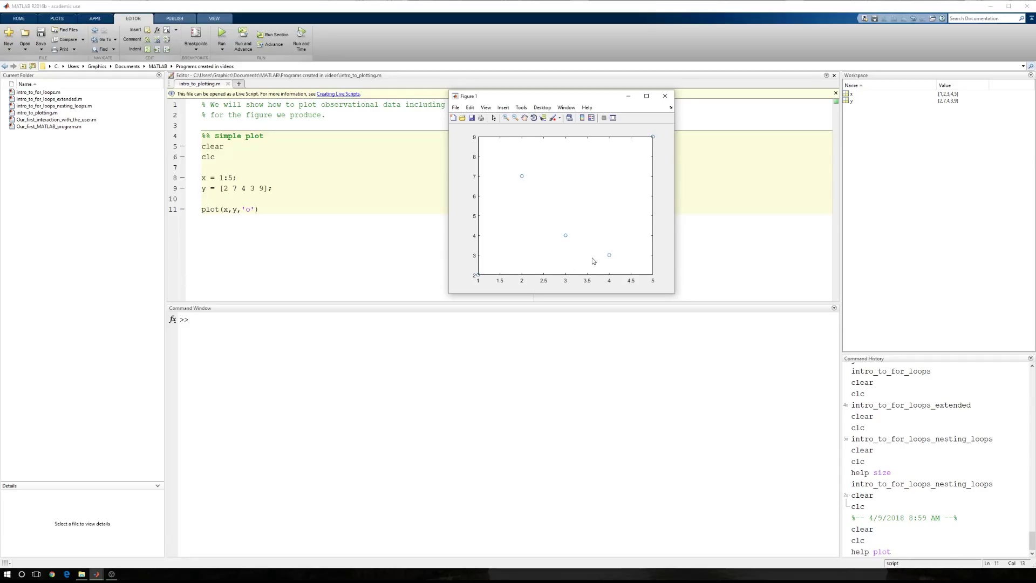
left_click_drag(561, 96, 456, 143)
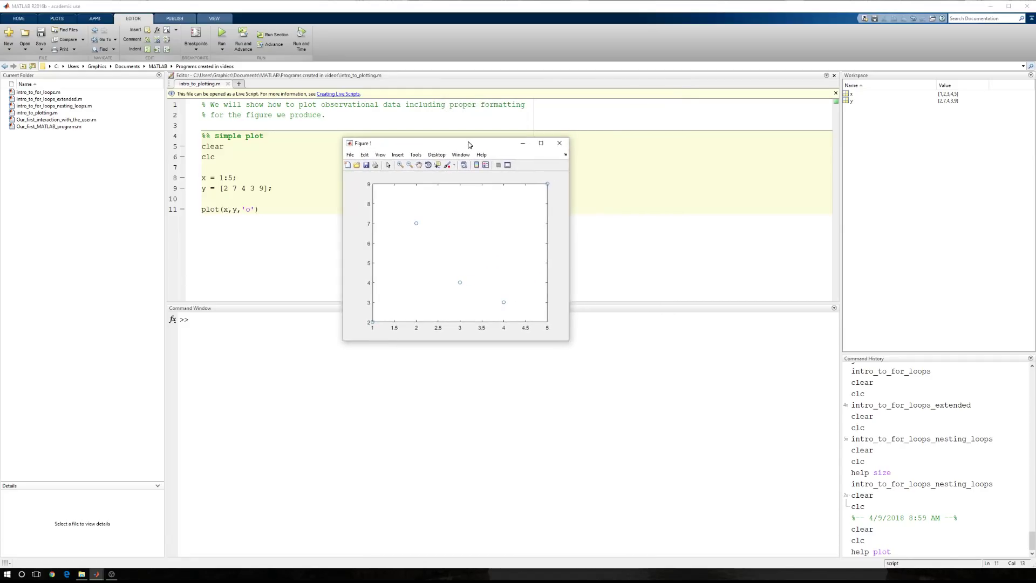
left_click_drag(454, 144, 427, 139)
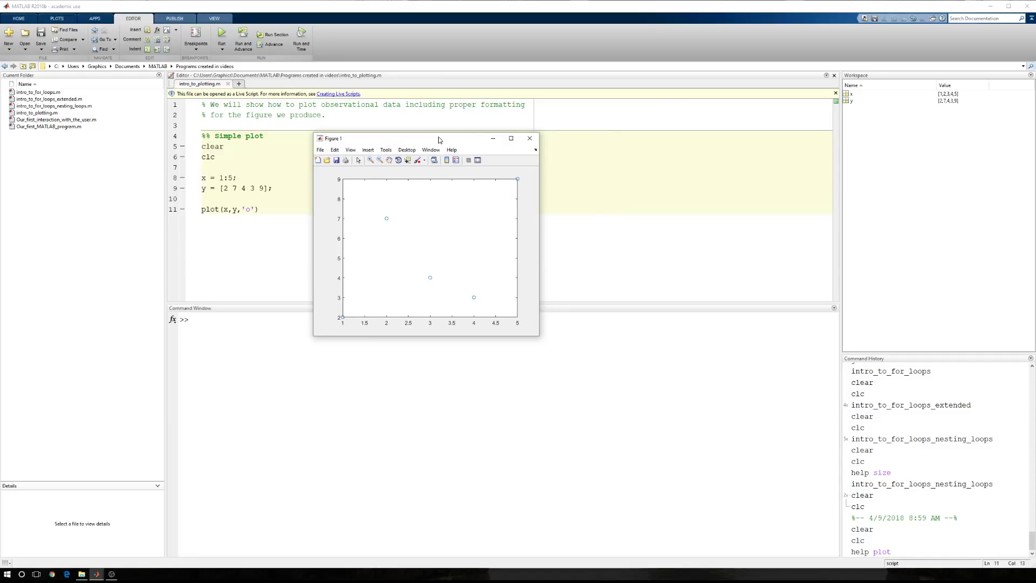
mouse_move(427, 140)
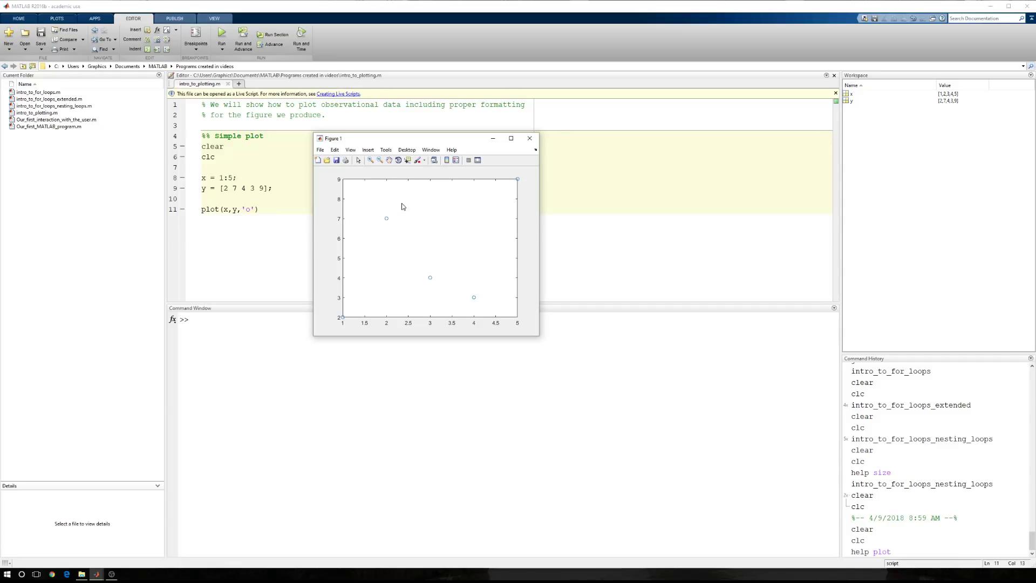
mouse_move(398, 243)
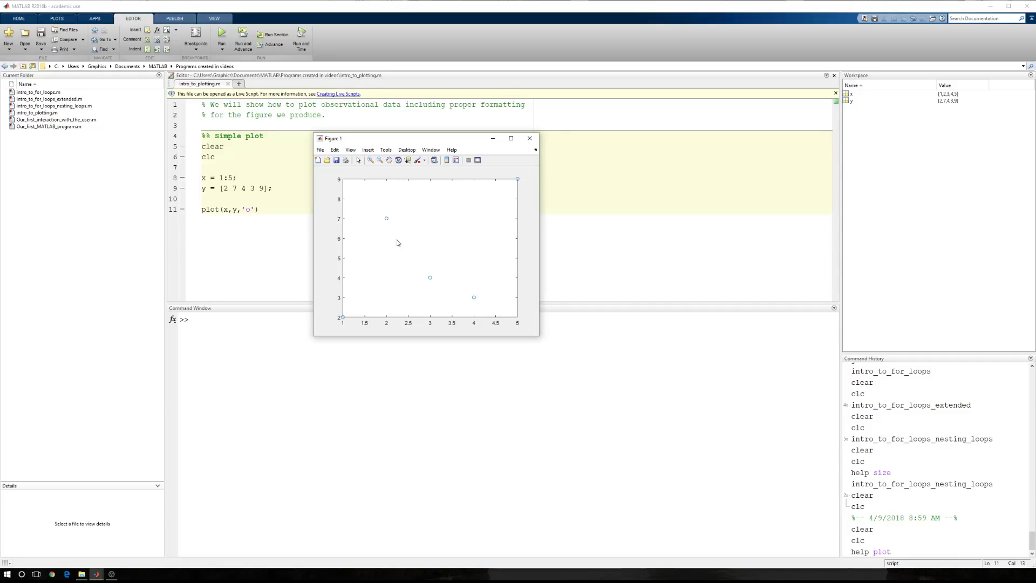
mouse_move(441, 239)
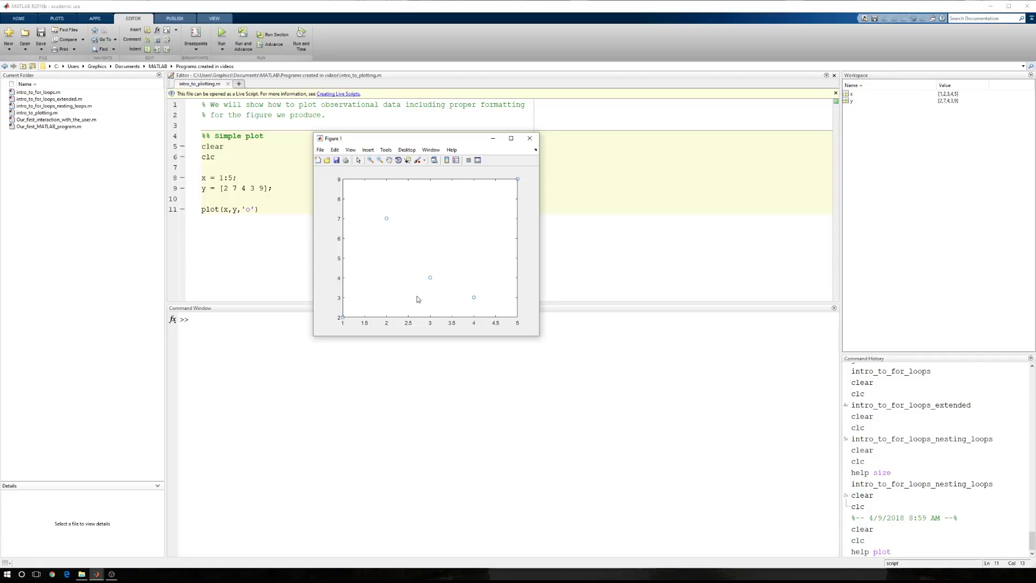
mouse_move(409, 273)
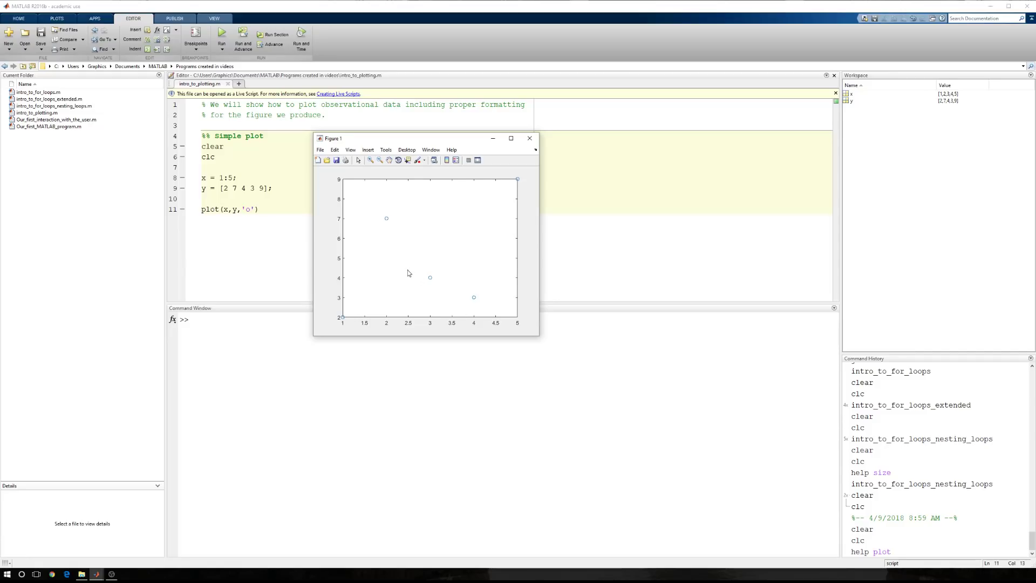
mouse_move(387, 285)
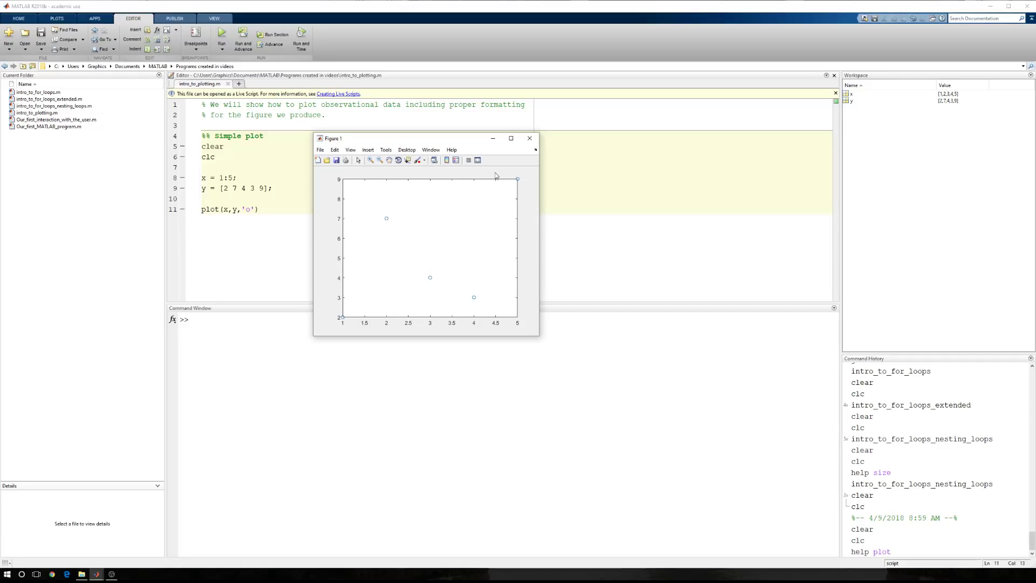
mouse_move(389, 258)
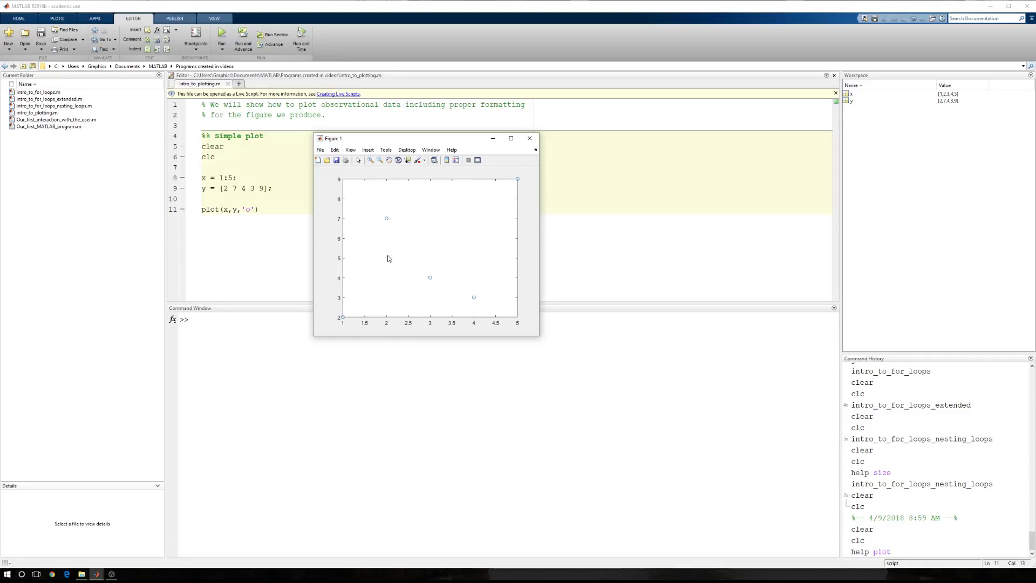
mouse_move(515, 328)
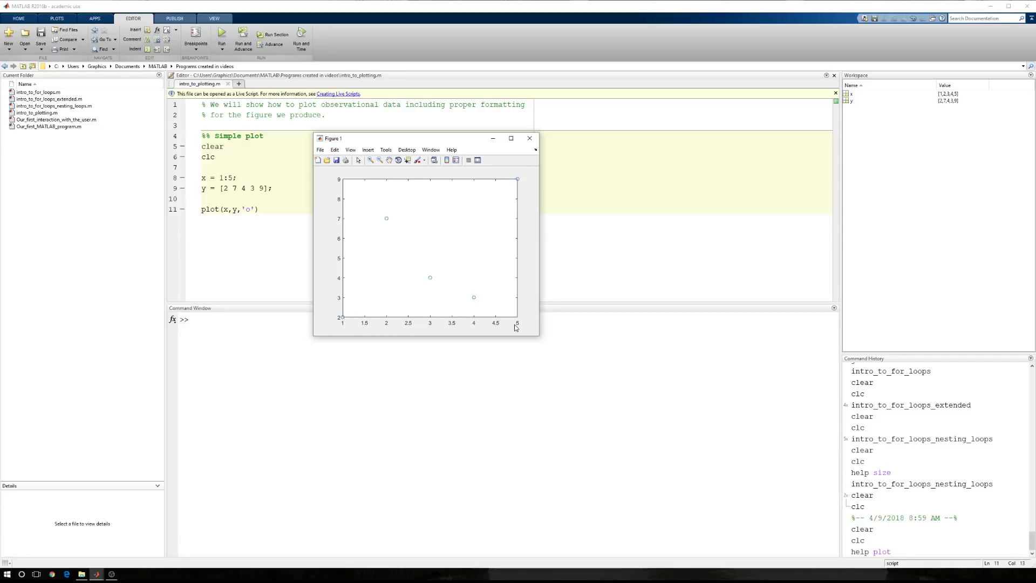
mouse_move(525, 186)
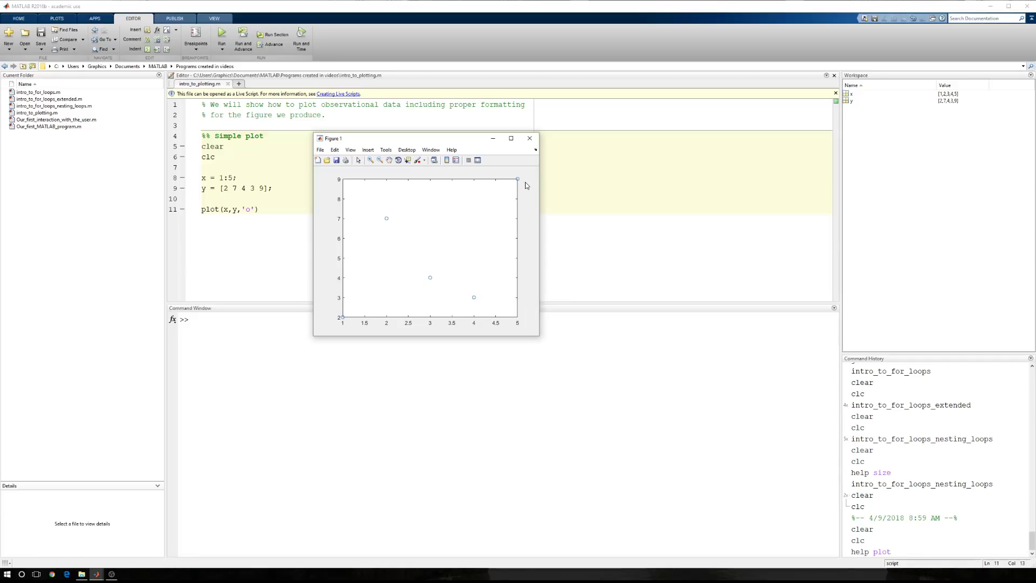
mouse_move(465, 298)
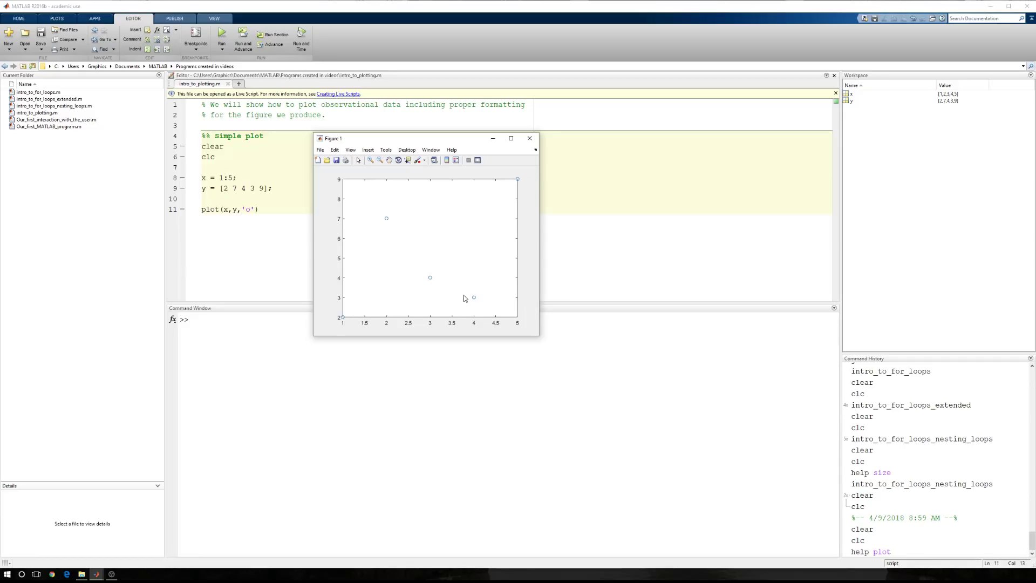
mouse_move(530, 138)
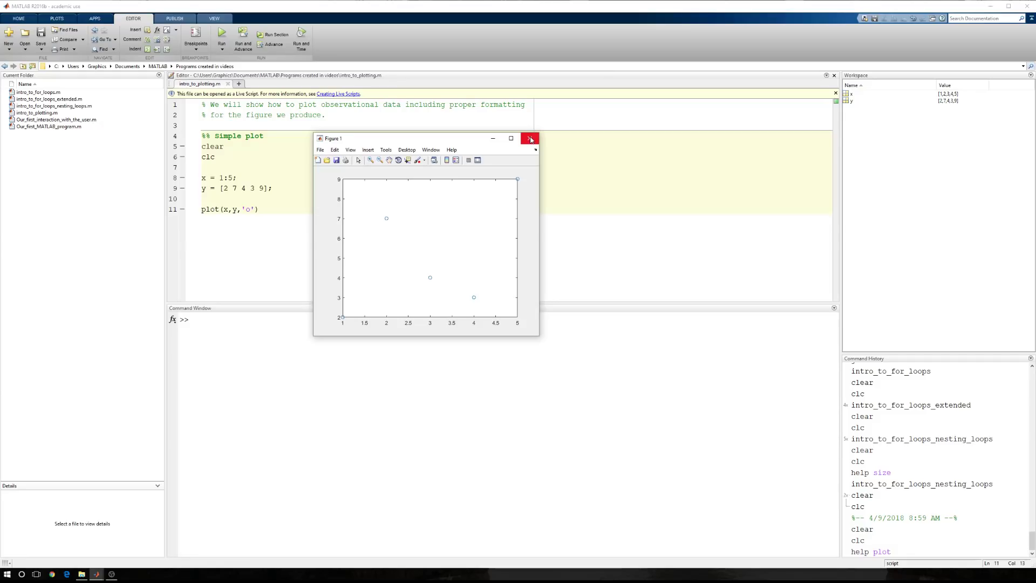
Close Figure 1 and add a 'close all' line after clear.
left_click(530, 138)
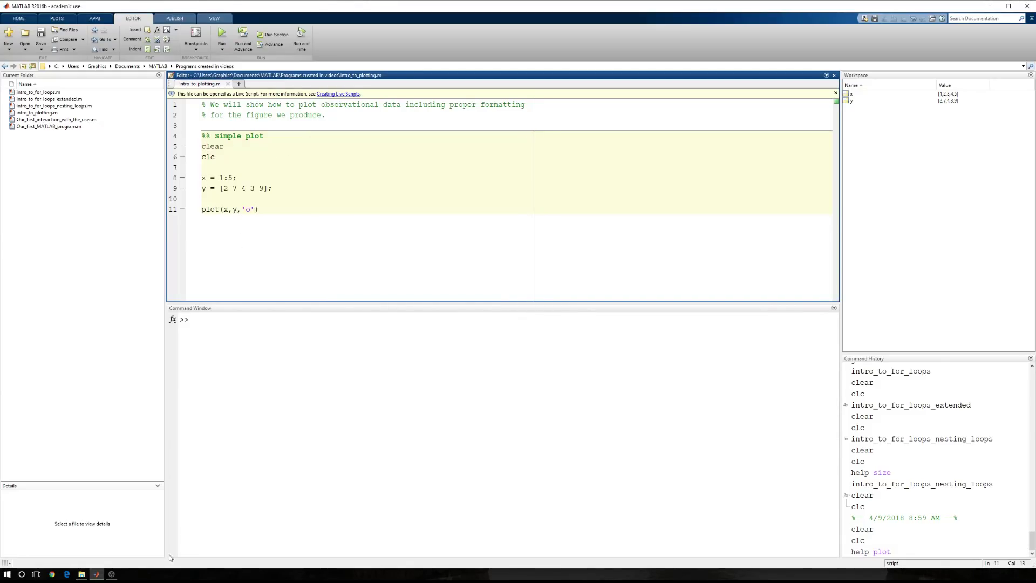
left_click(225, 146)
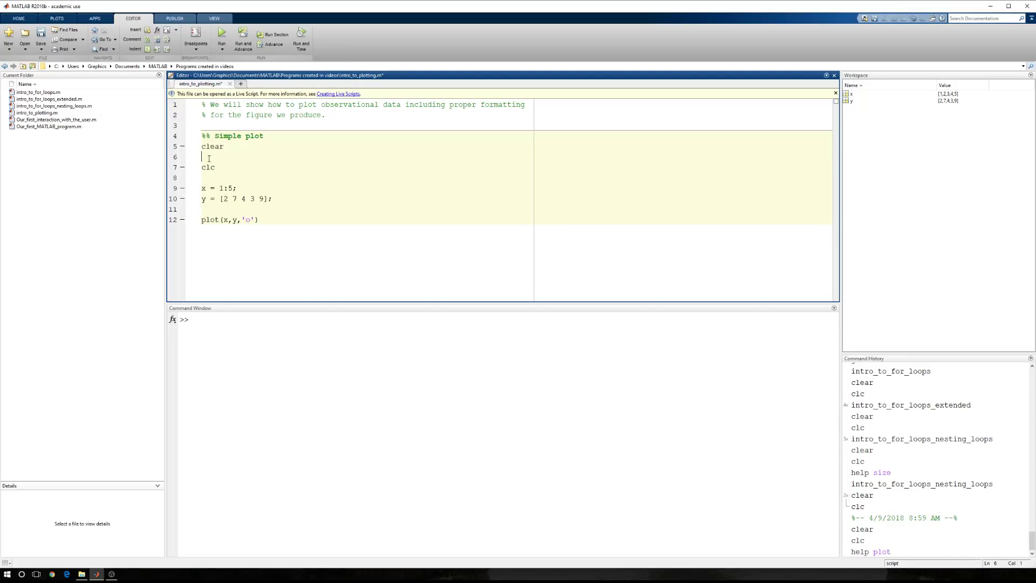
type("close all")
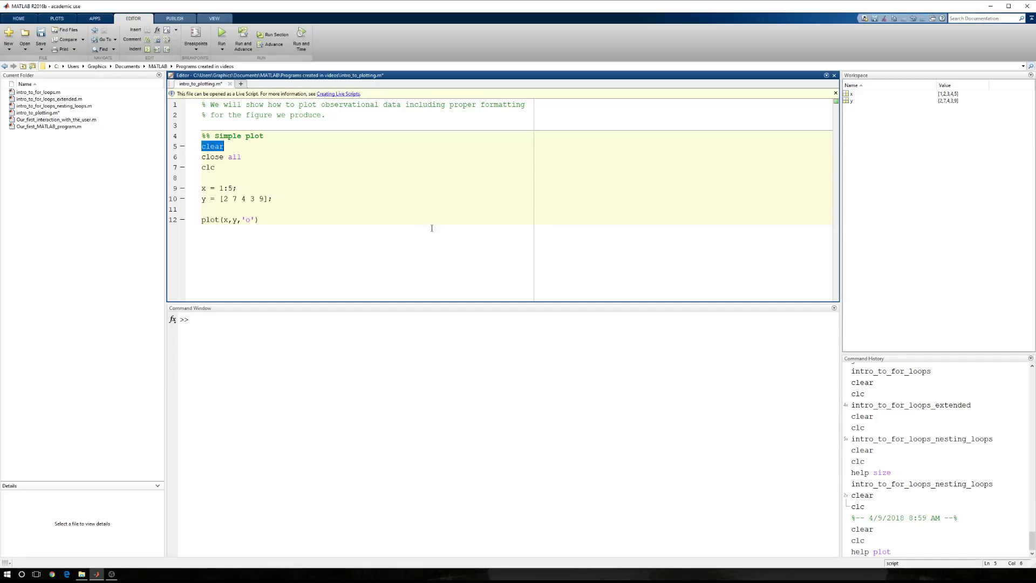
Rerun the section to redraw the five circle markers.
left_click(212, 167)
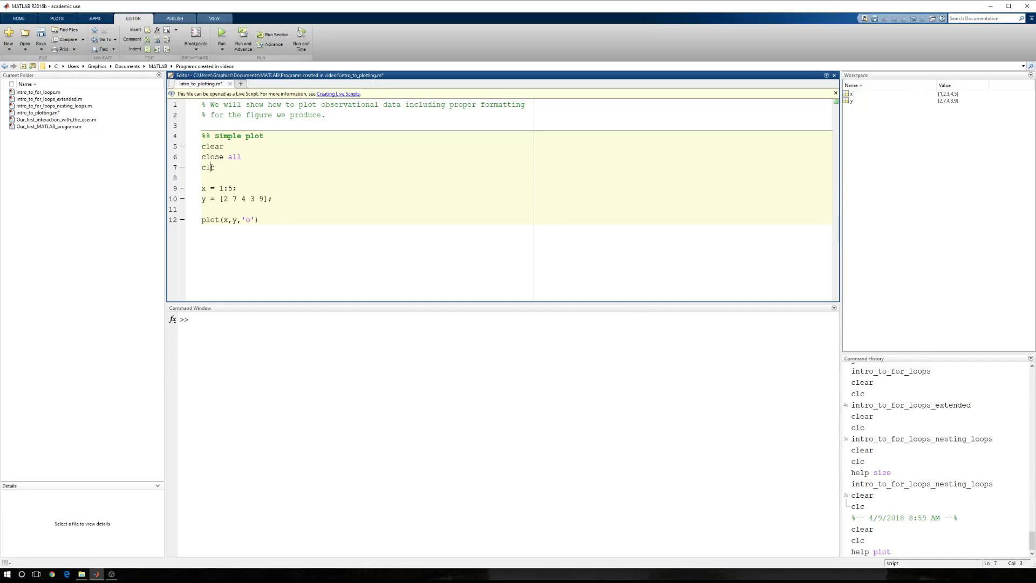
double_click(207, 167)
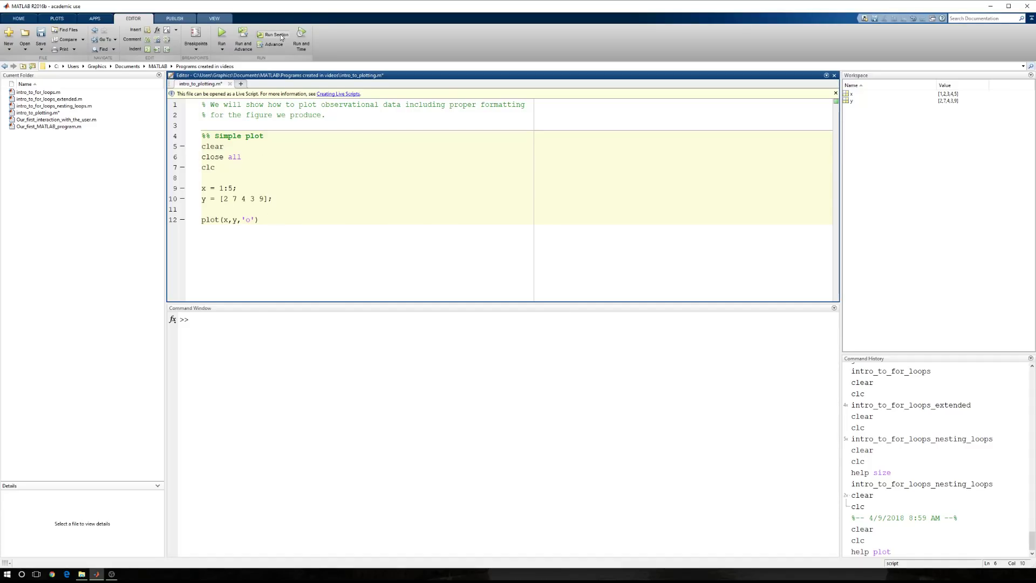
left_click(274, 34)
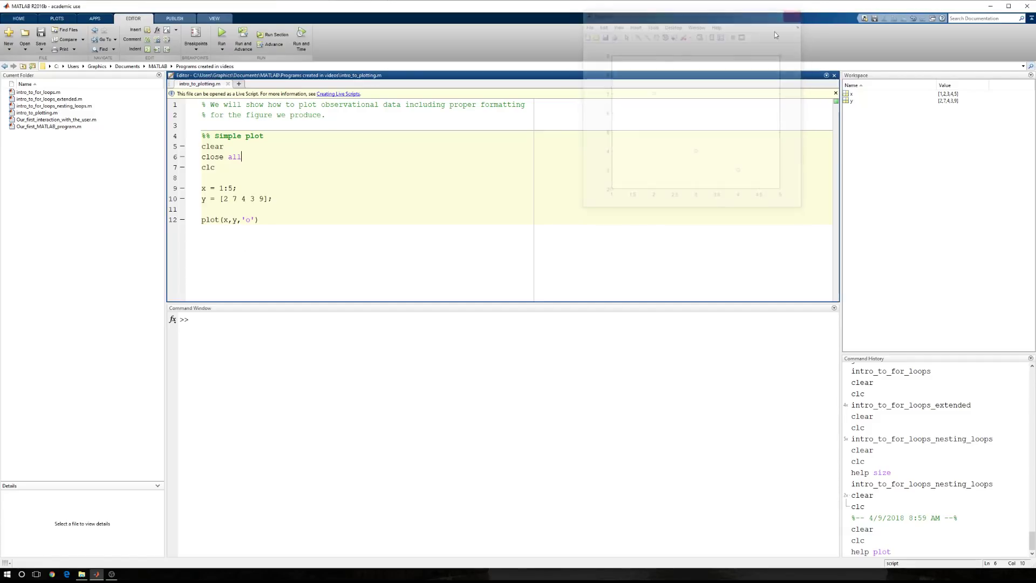
left_click(275, 36)
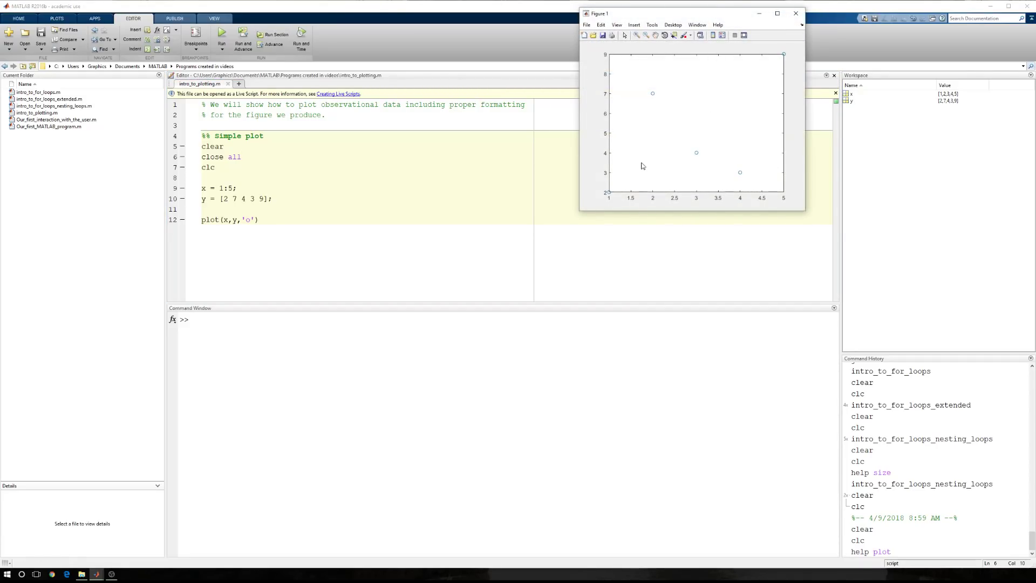
mouse_move(692, 142)
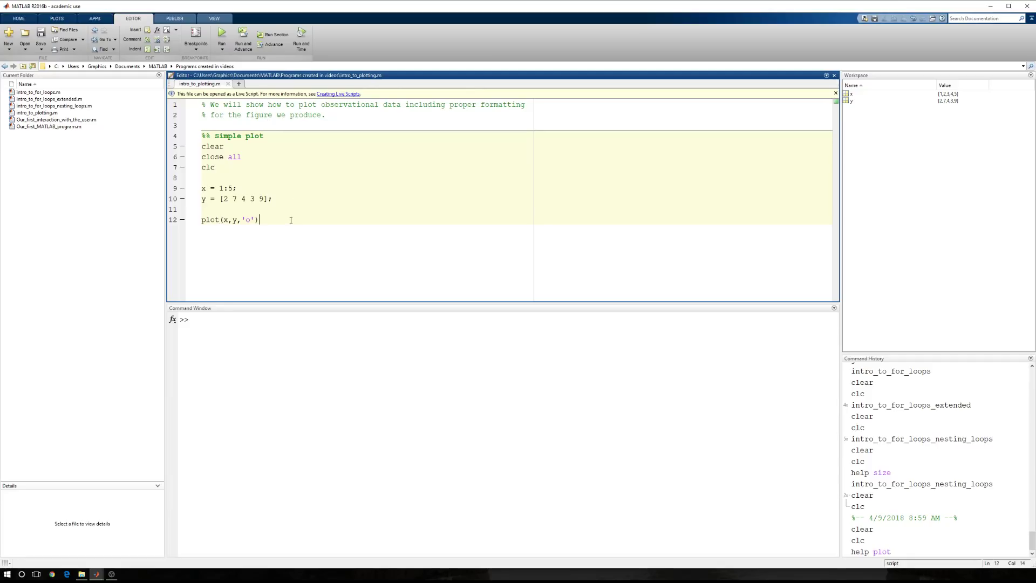
Add xlabel('Experiment Number (N) [#]') on a new line below the plot call.
key("enter")
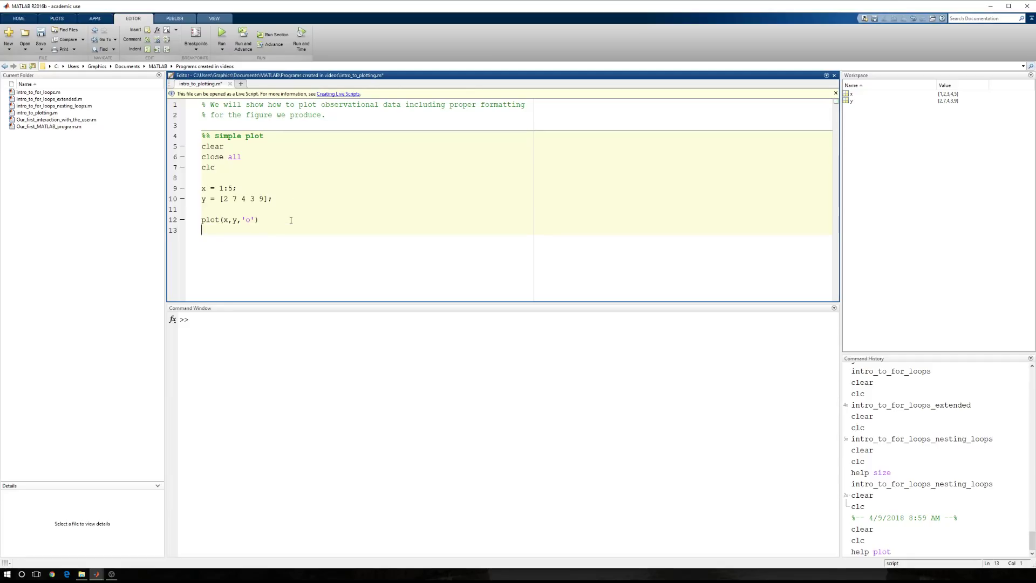
type("xlbael")
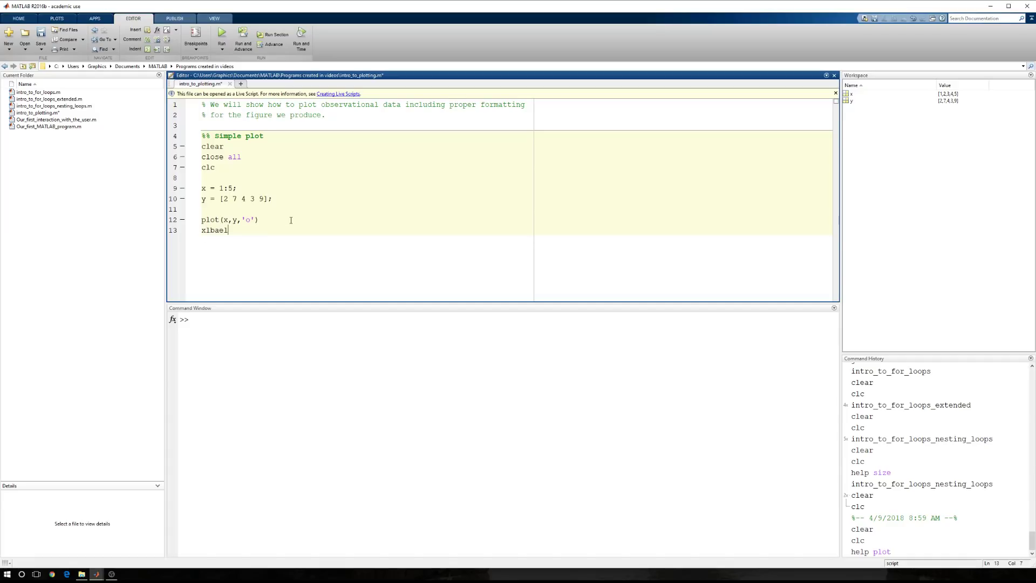
key("Backspace")
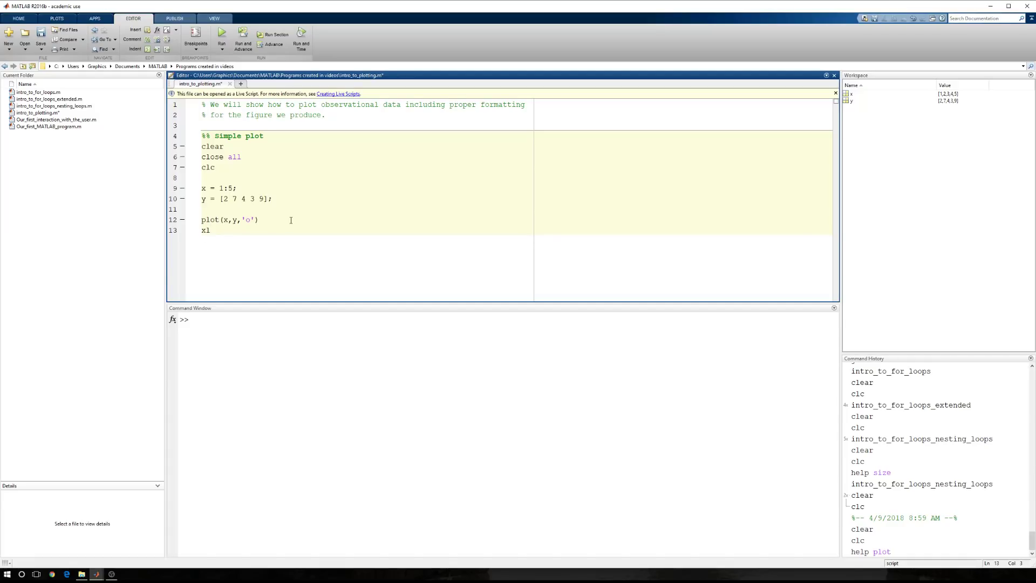
type("label('E")
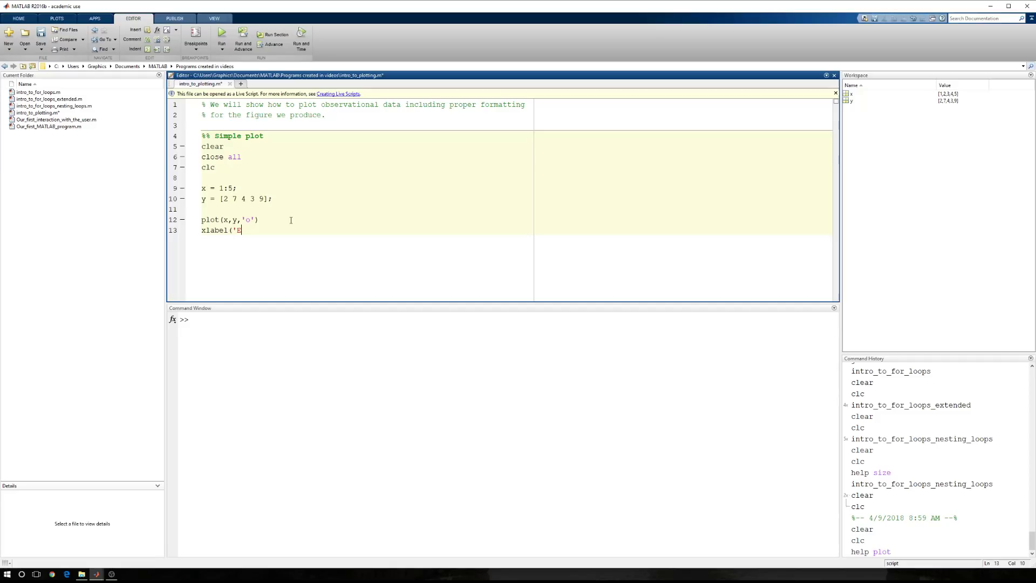
type("xperiment Number")
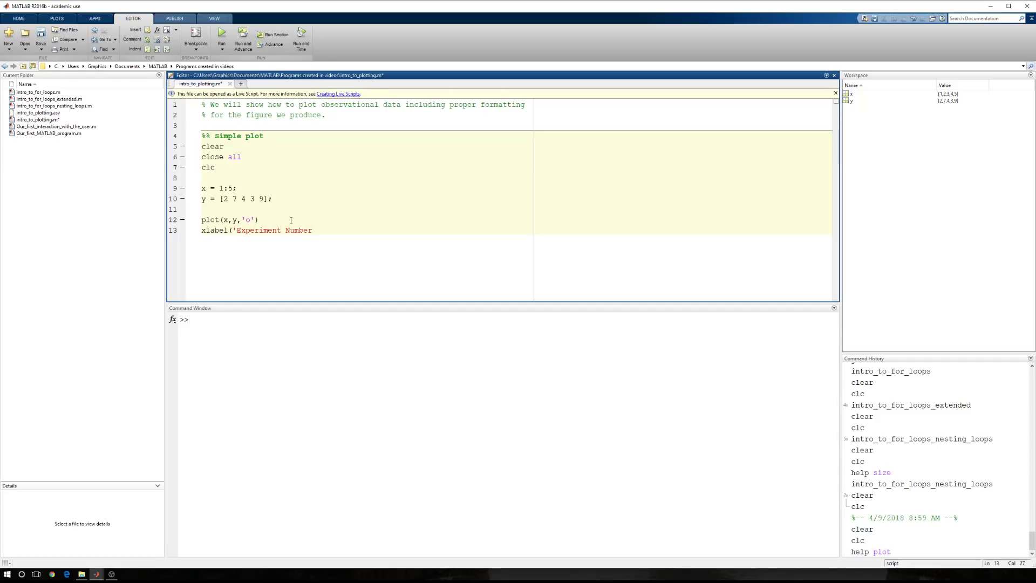
type("(N)")
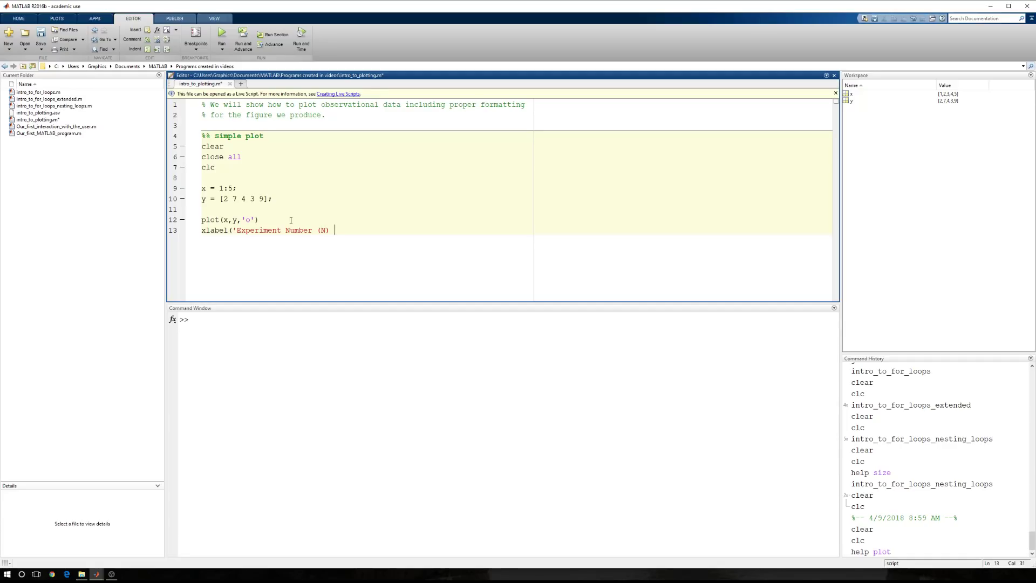
type("[#")
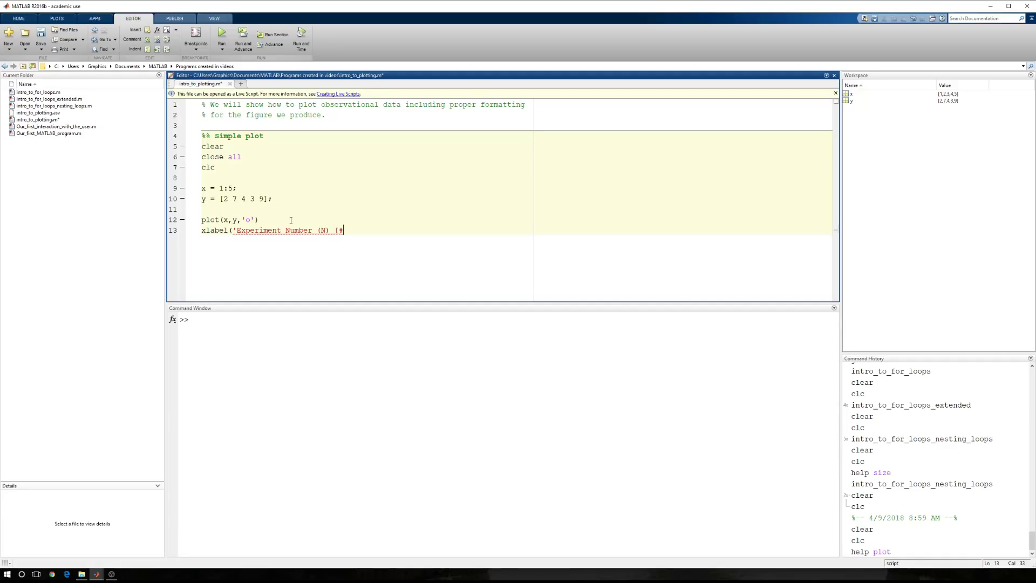
type("]')")
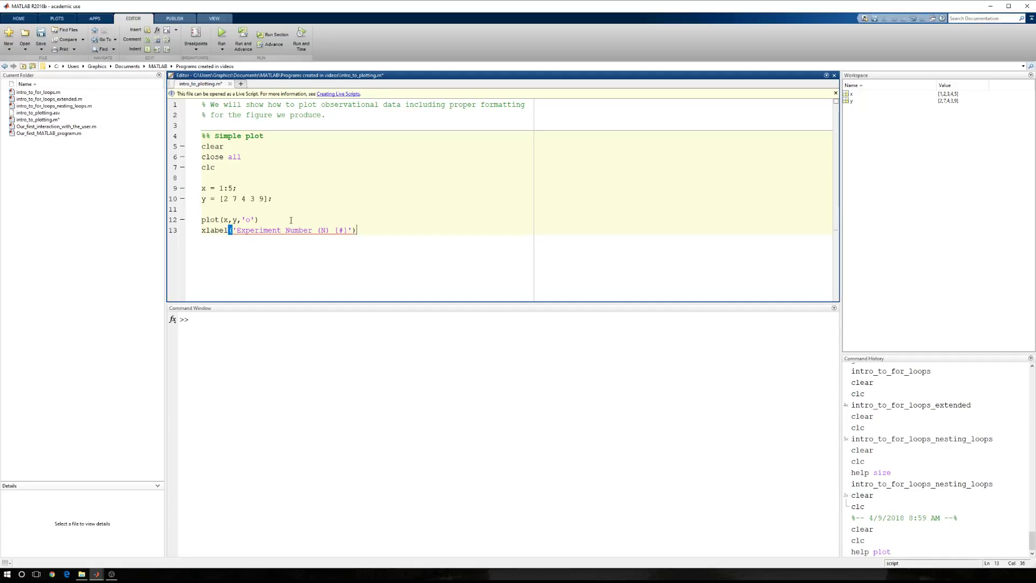
Add ylabel('Sample Mass (m) [g]') to the script.
type("ylabel")
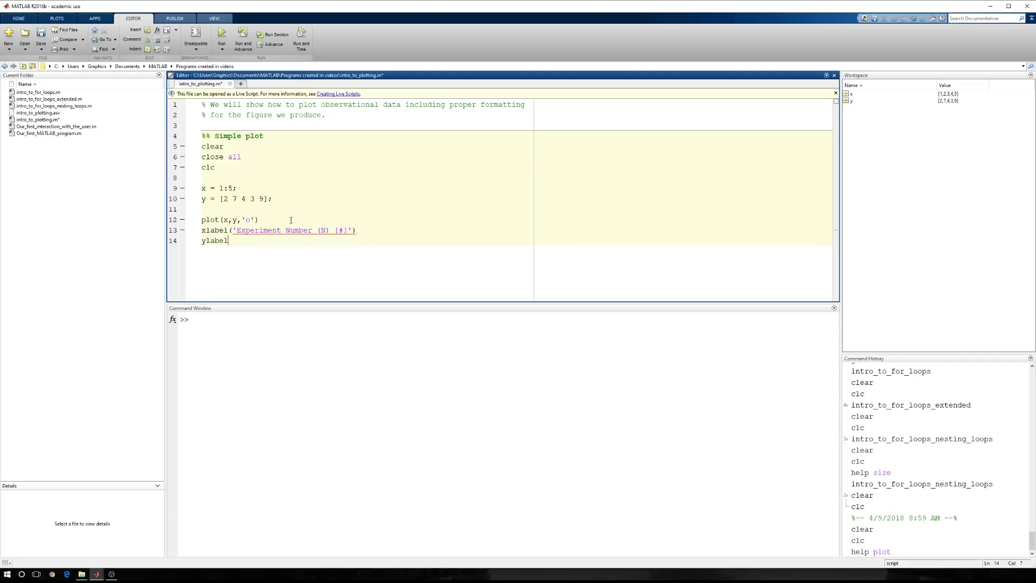
type("('")
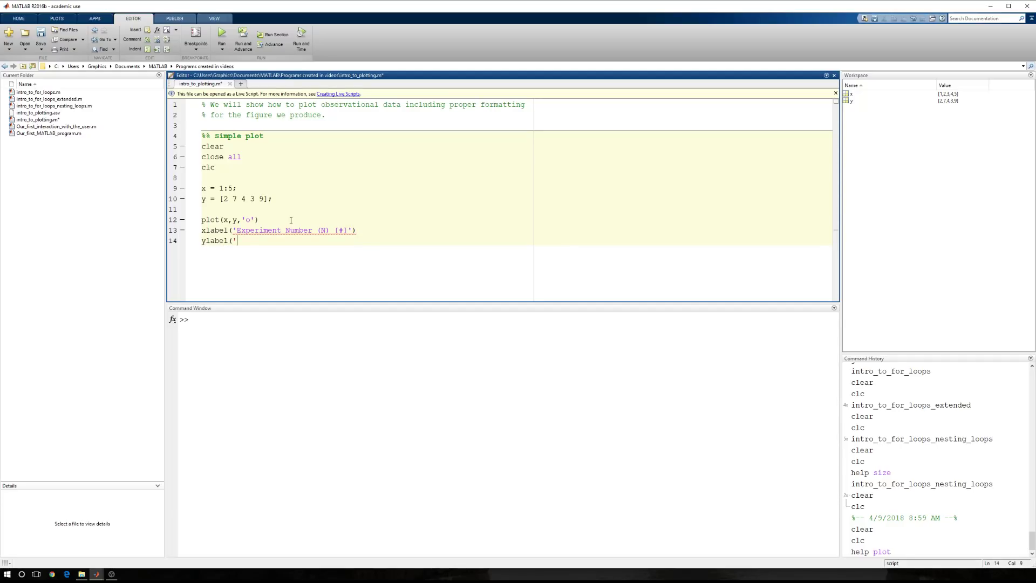
type("Mas")
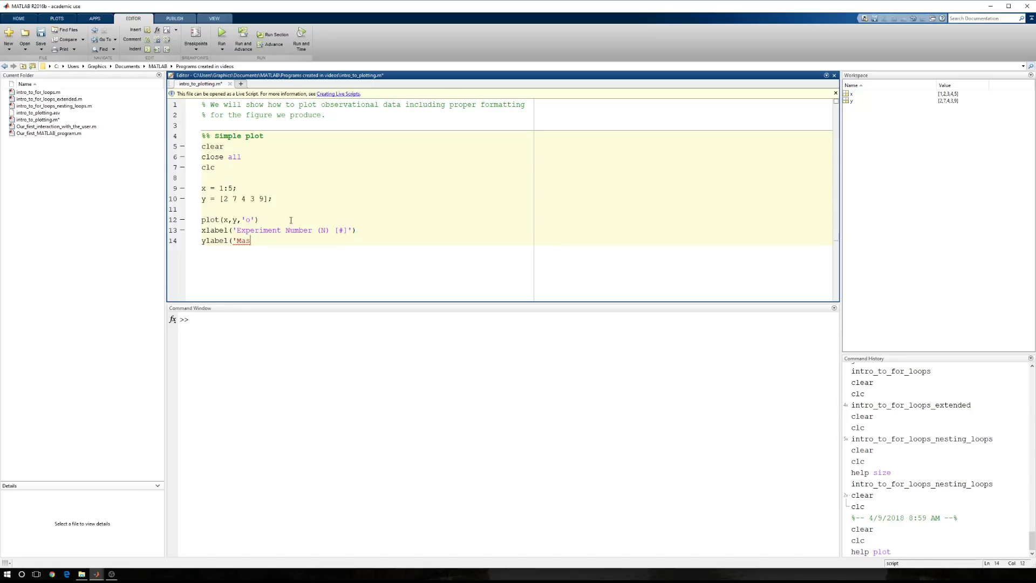
type("Sample Ma")
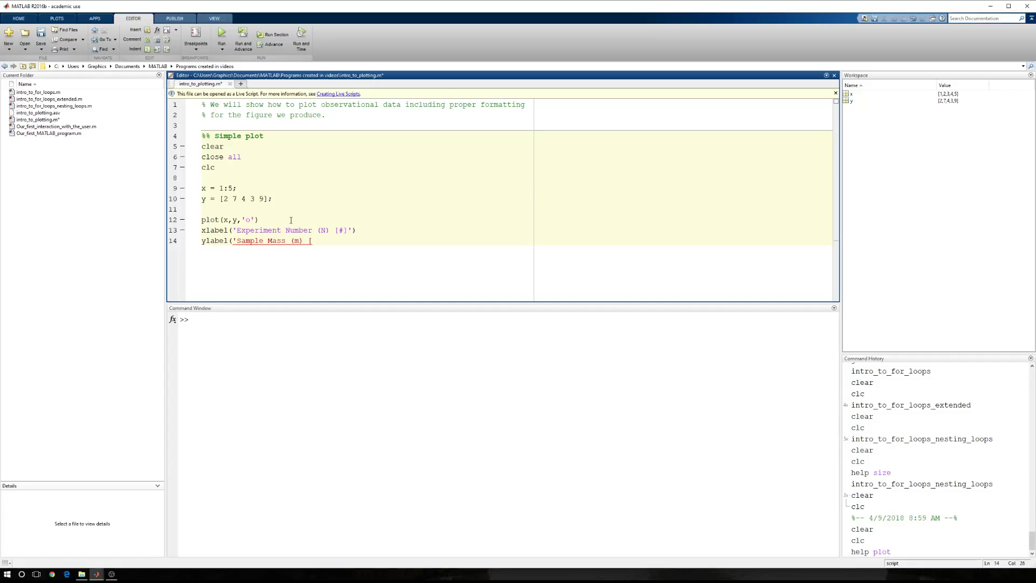
type("g]")
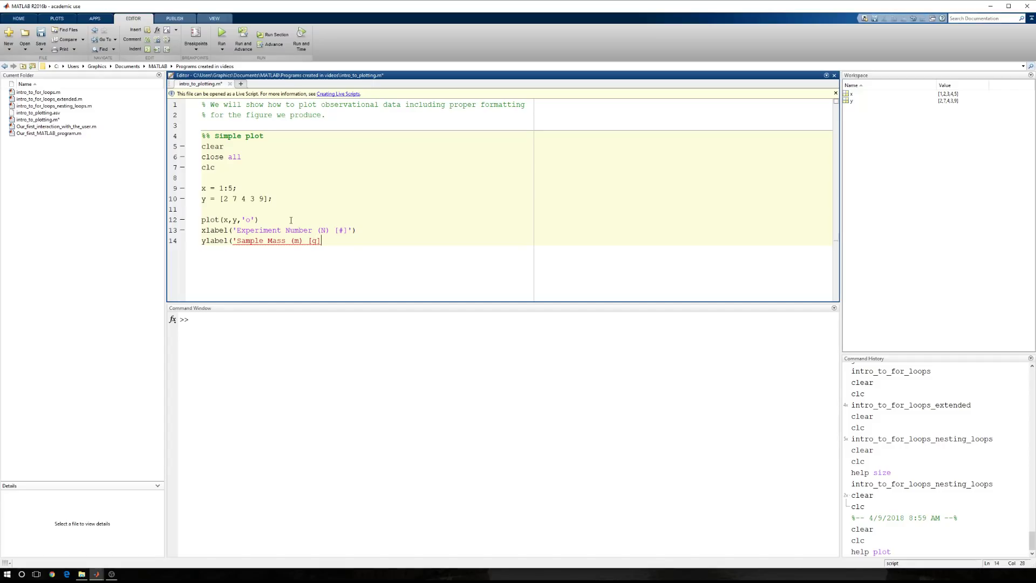
type("tit")
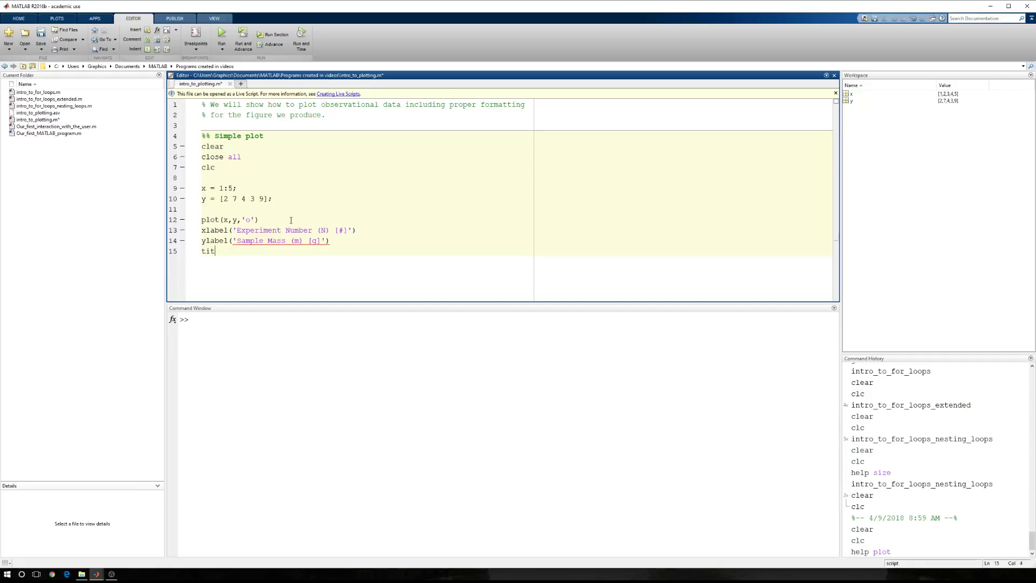
Add title('Chemistry Lab 1 Data') and a grid on line.
type("le('")
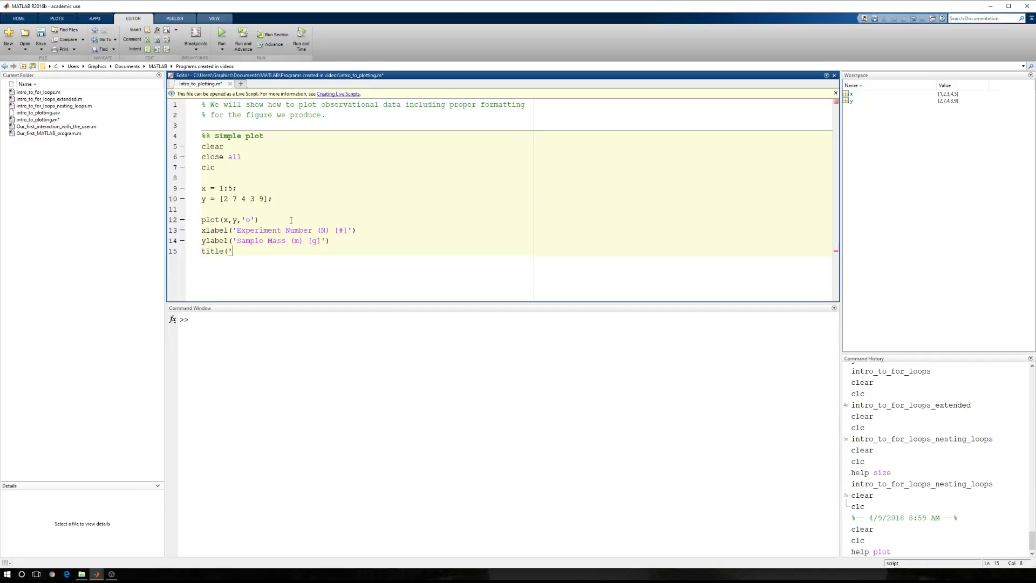
type("Chemistry Lab 1 Data'")
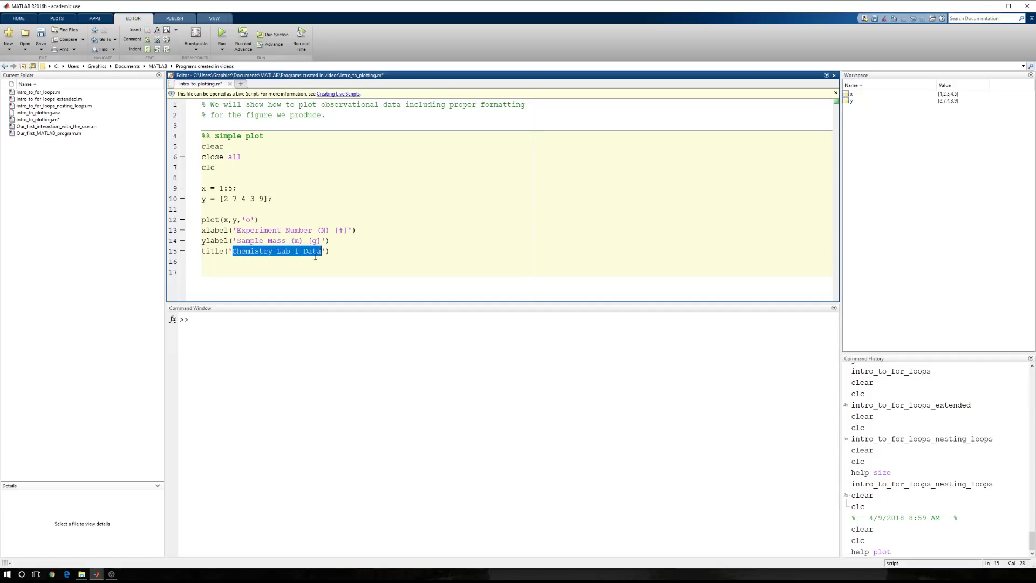
type("grid on")
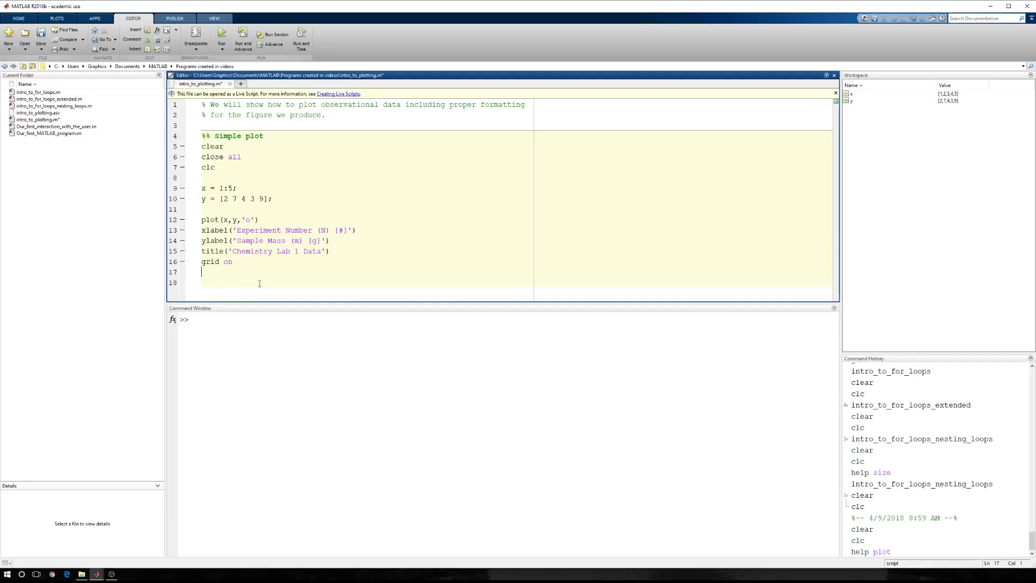
Run the script to show circles, both axis labels, the 'Chemistry Lab 1 Data' title and grid.
left_click(222, 31)
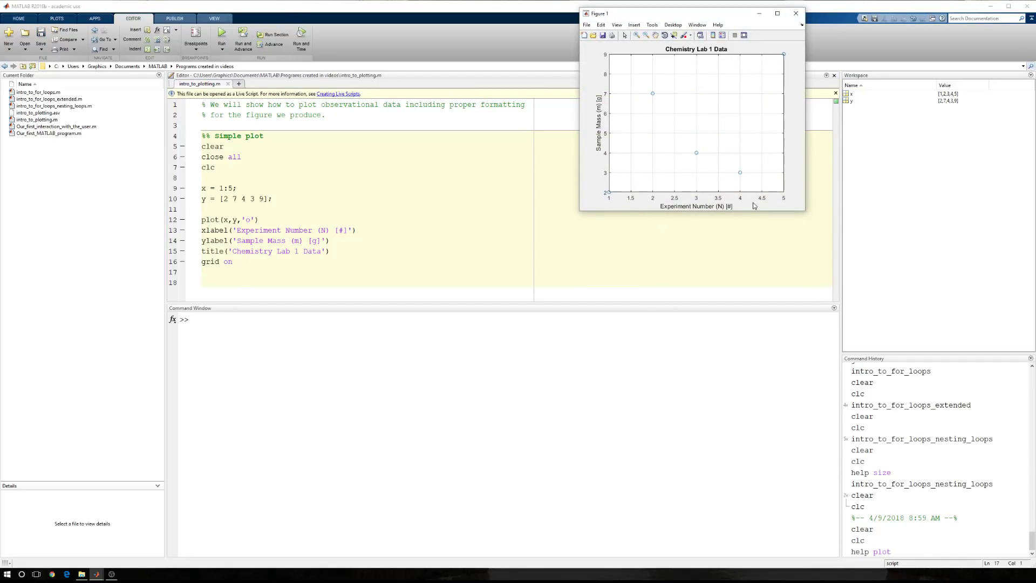
mouse_move(721, 146)
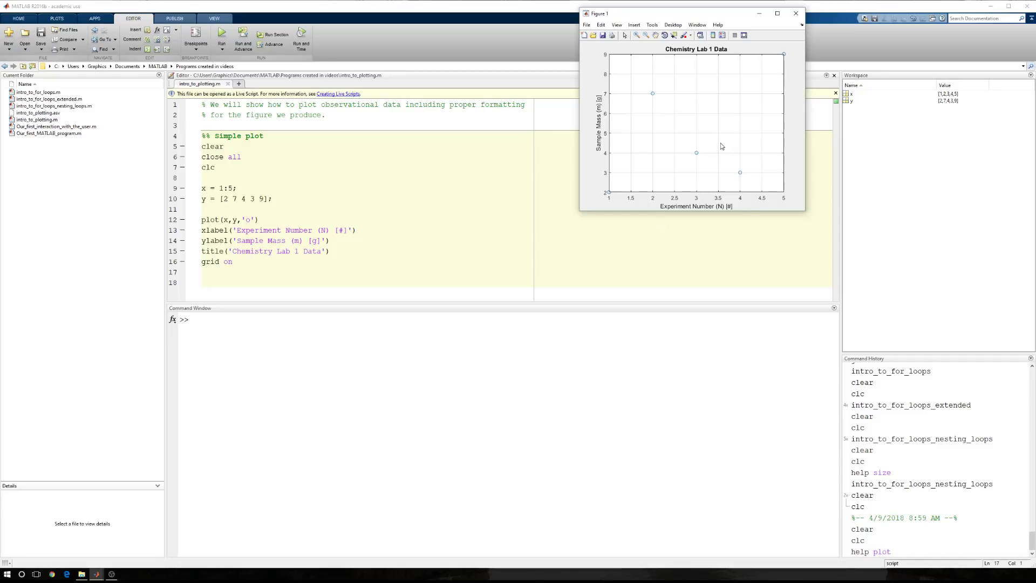
mouse_move(681, 198)
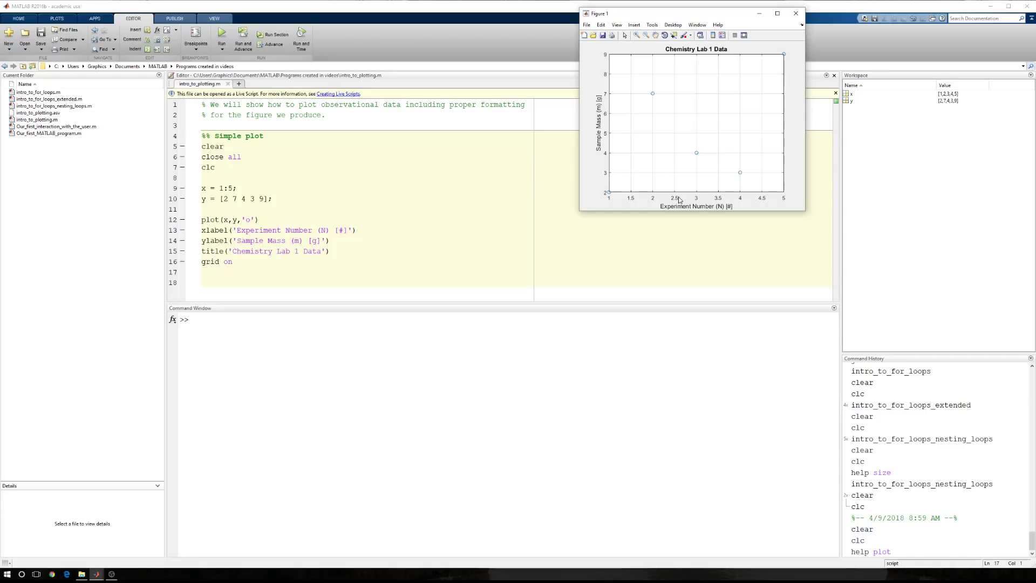
mouse_move(636, 188)
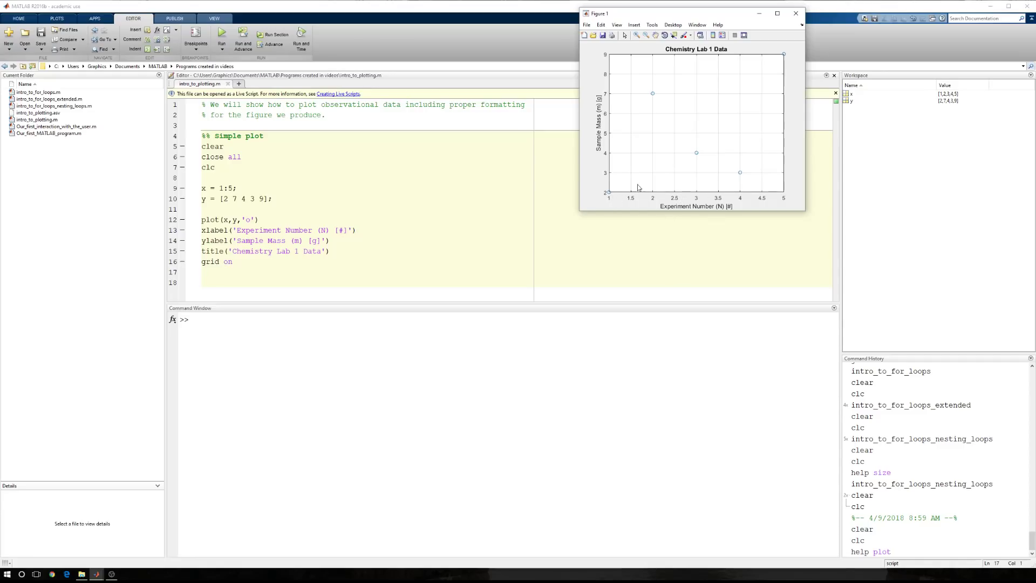
mouse_move(774, 71)
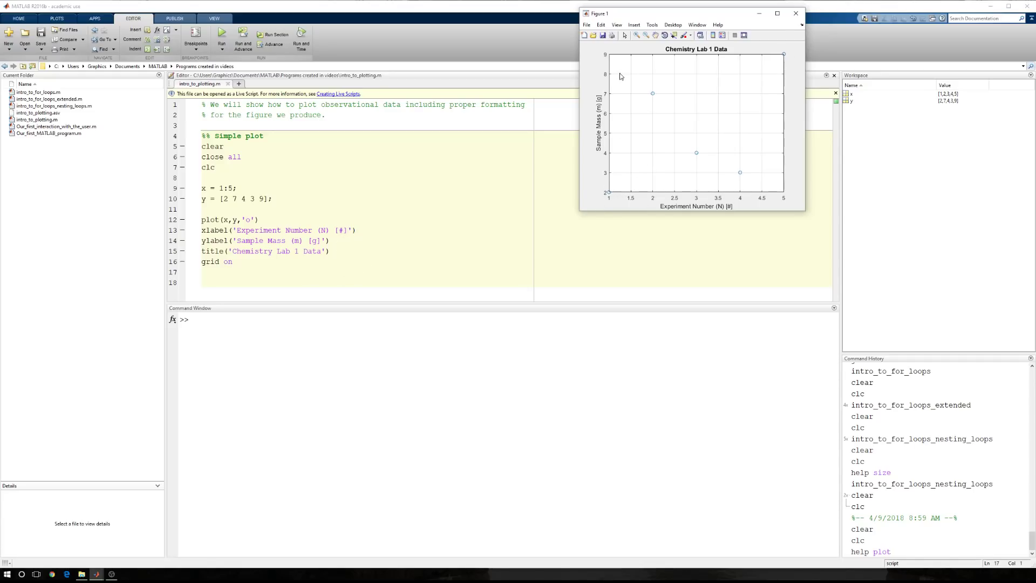
mouse_move(609, 204)
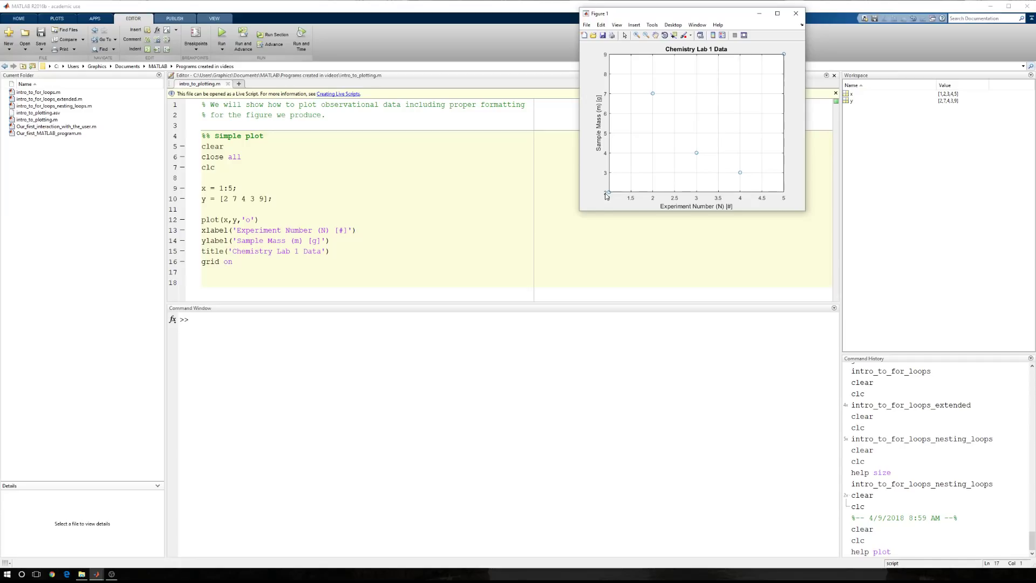
mouse_move(786, 194)
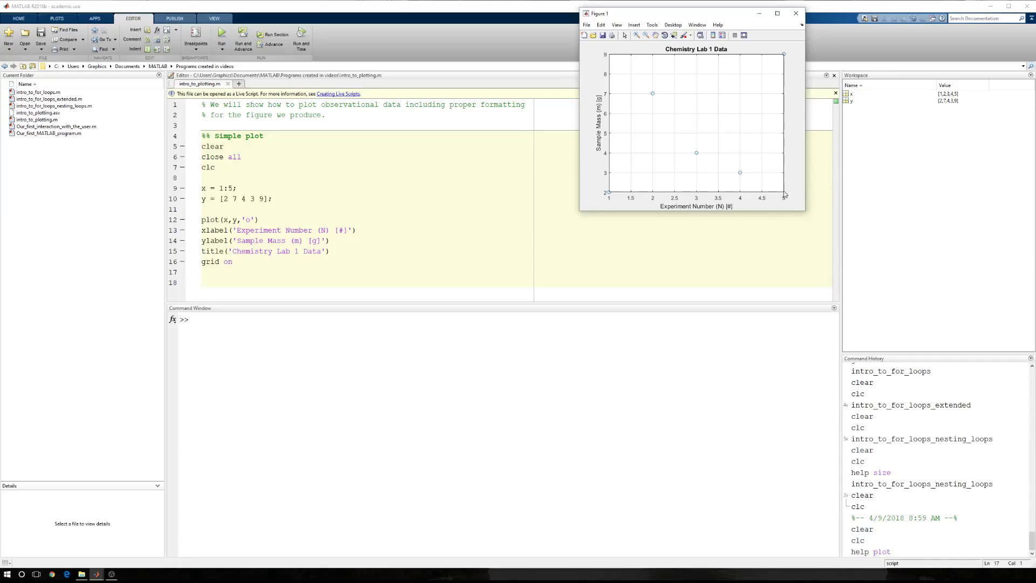
mouse_move(724, 183)
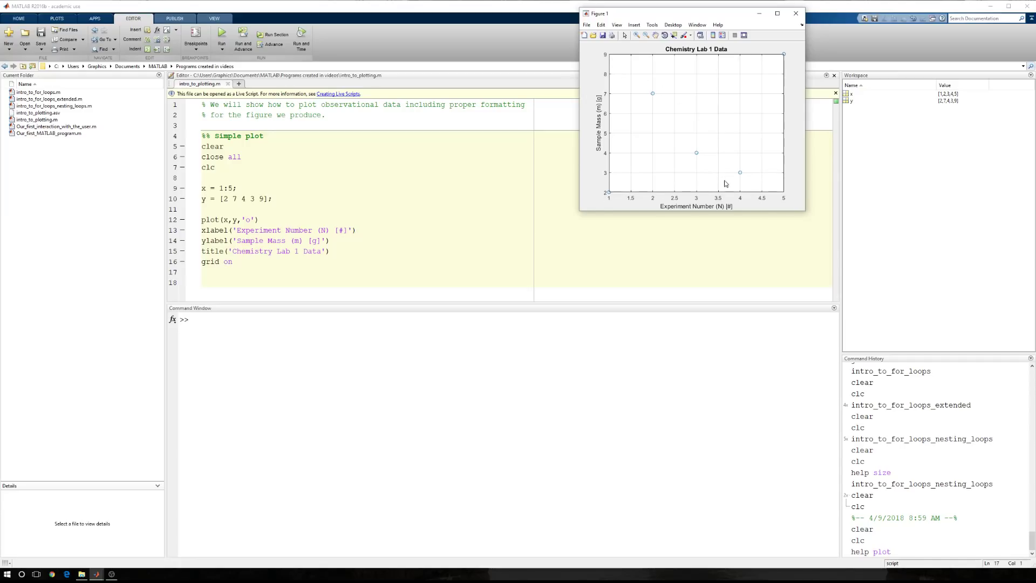
mouse_move(606, 193)
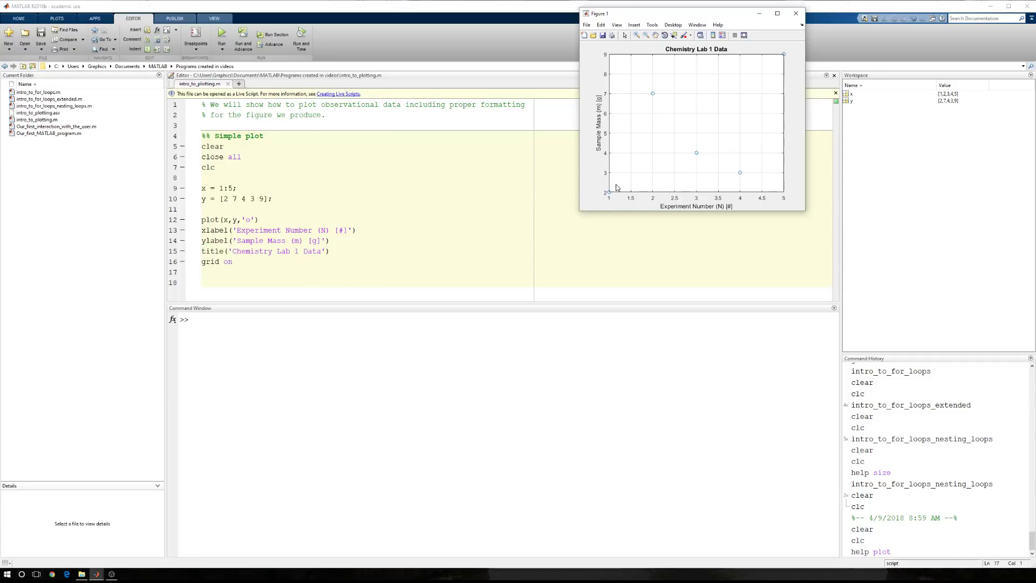
mouse_move(713, 61)
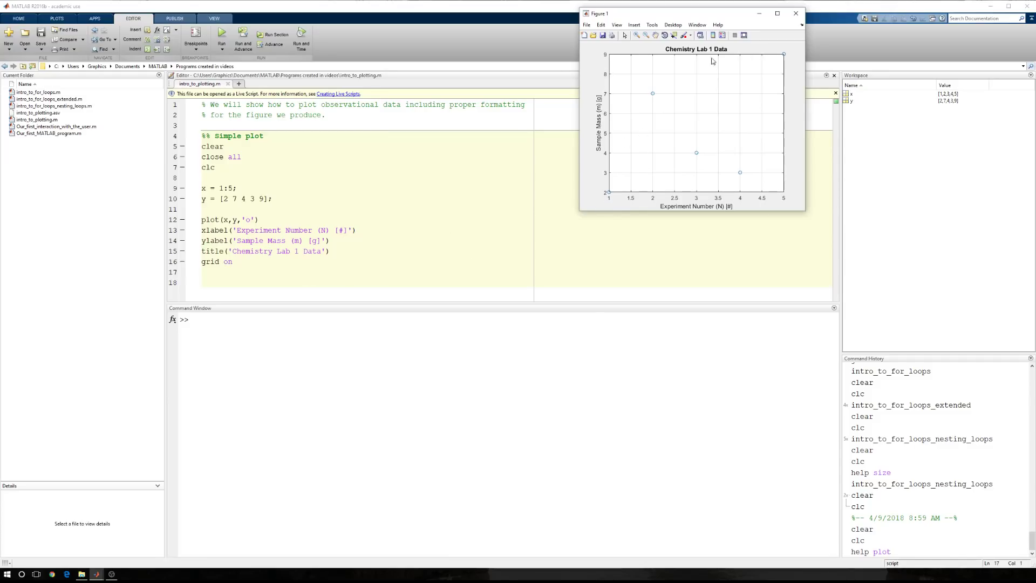
Start an axis([ line at the script's end and display the axis help.
left_click(795, 13)
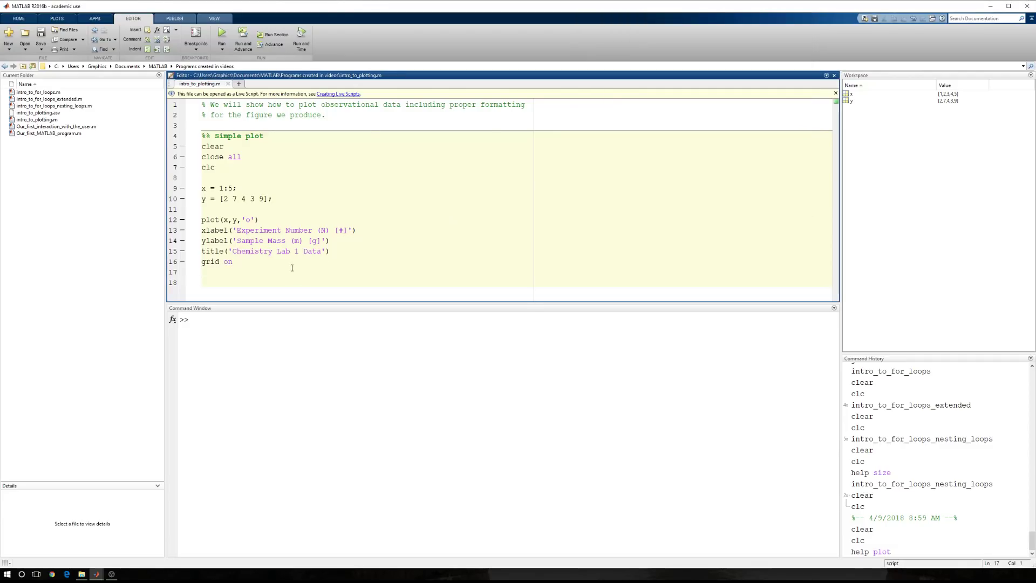
type("axis")
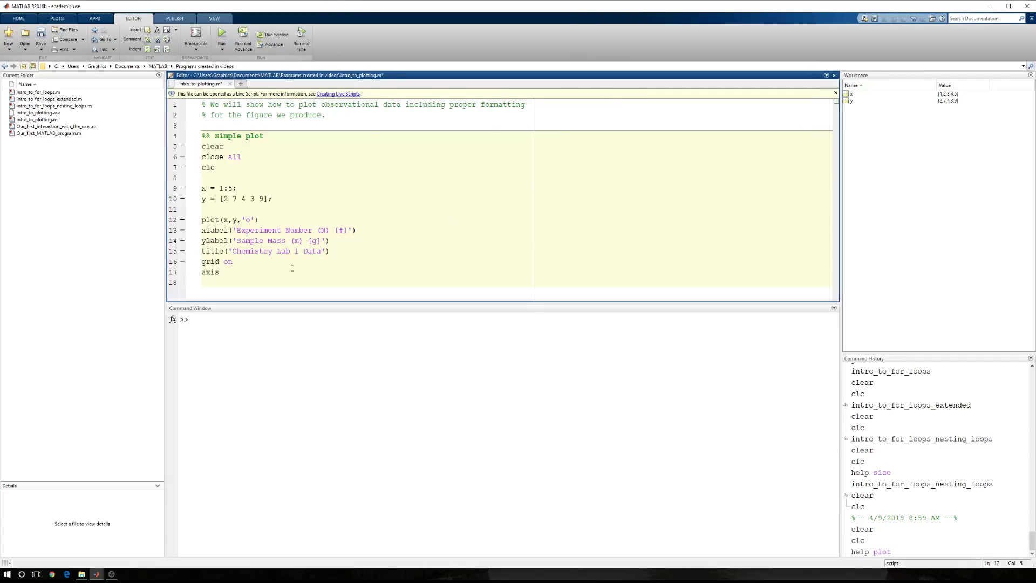
type("([")
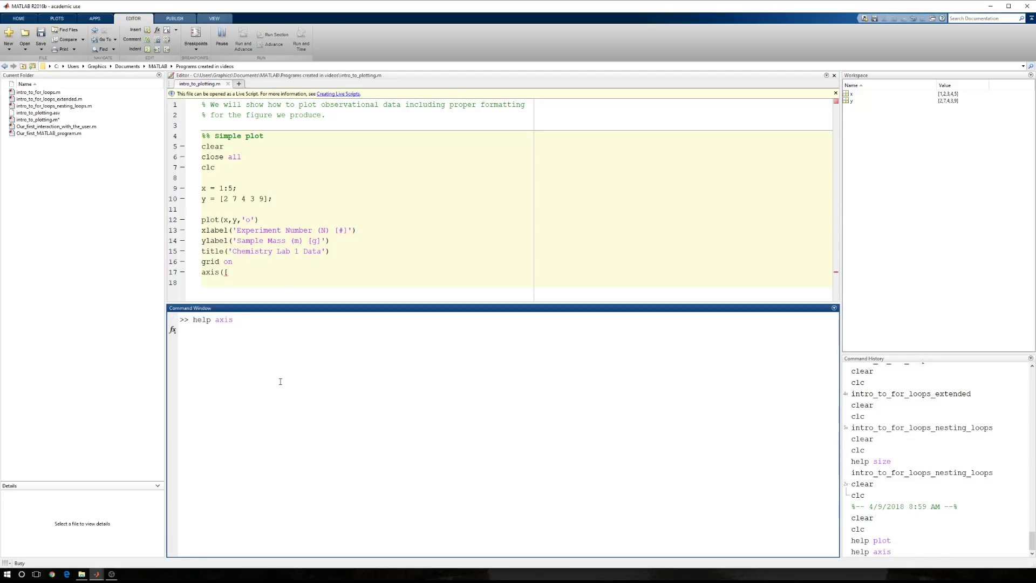
key("enter")
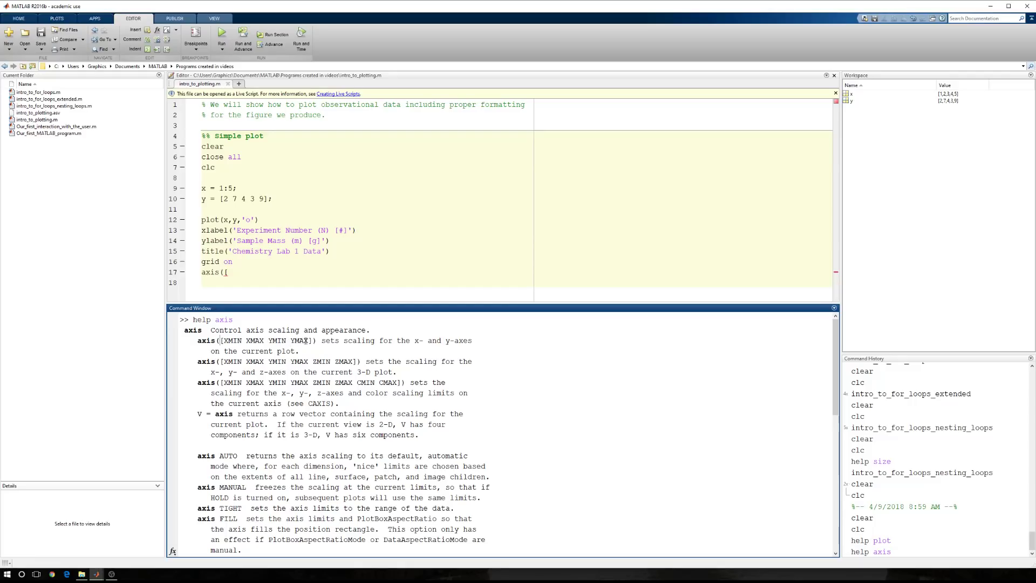
Complete line 17 as axis([0 6 0 10]), following XMIN and YMAX in the help.
double_click(267, 340)
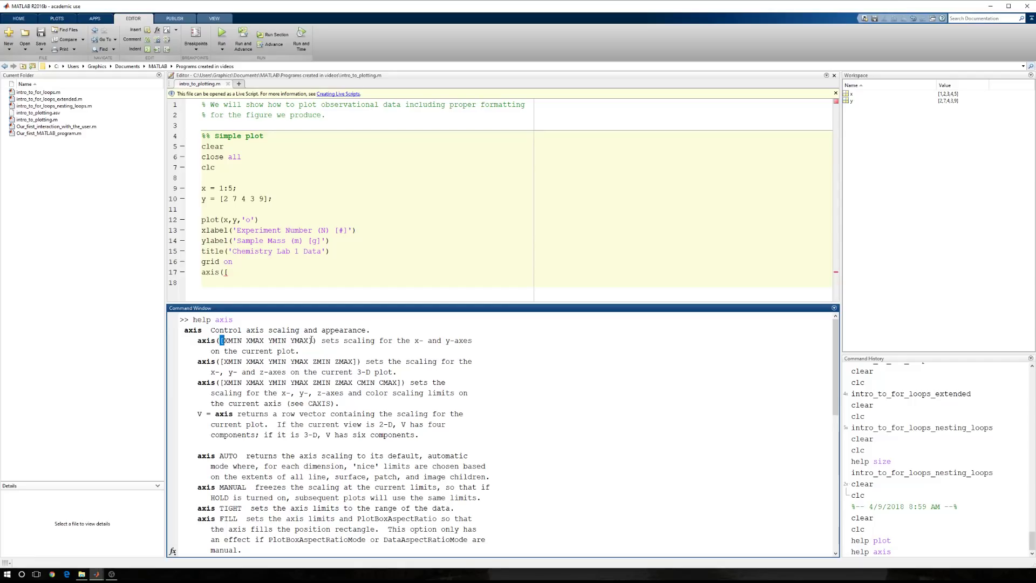
double_click(230, 341)
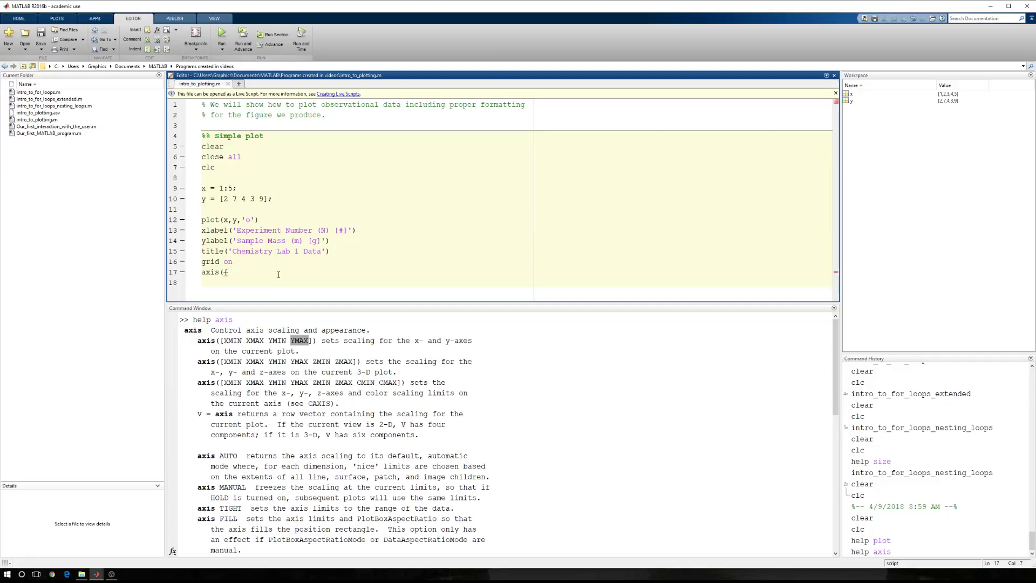
type("0 6 0 10])")
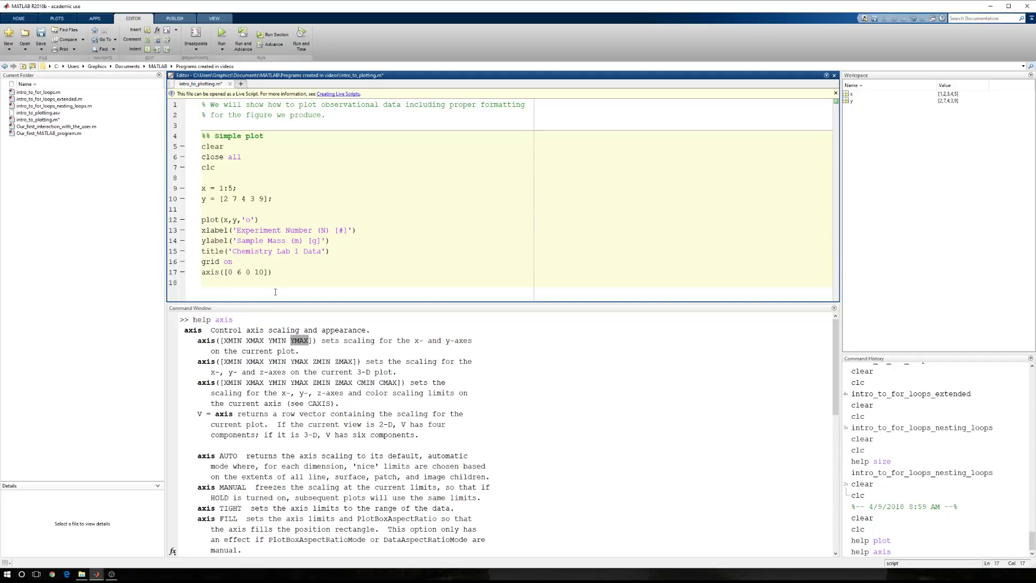
Rerun the script to redraw Figure 1 with axes spanning 0–6 by 0–10.
left_click(221, 38)
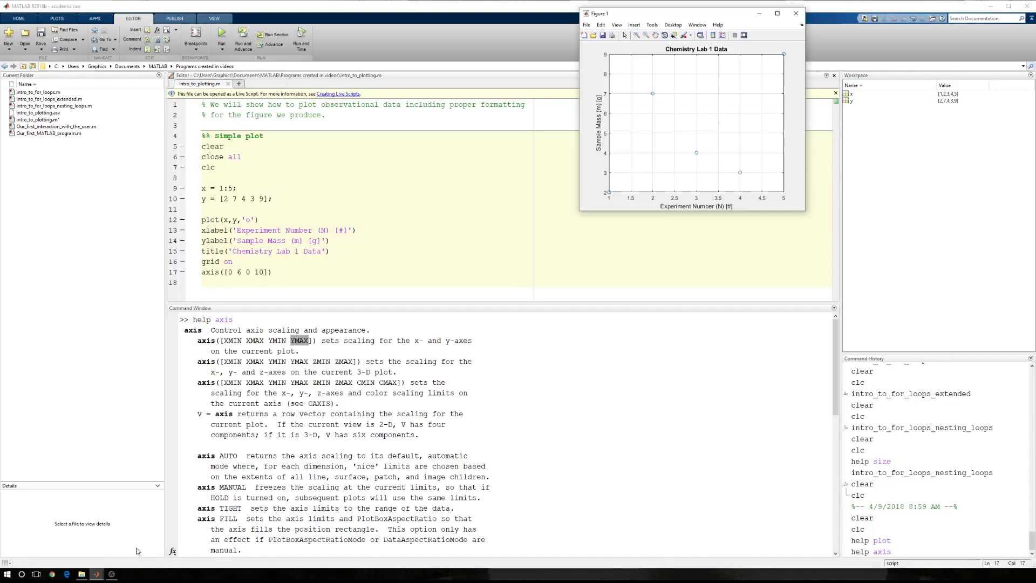
mouse_move(619, 184)
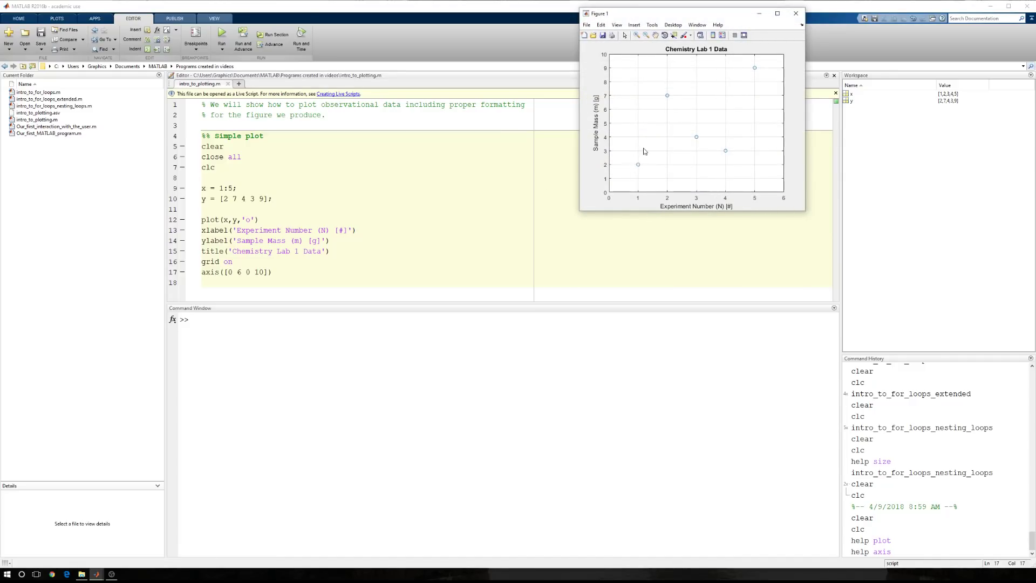
mouse_move(766, 74)
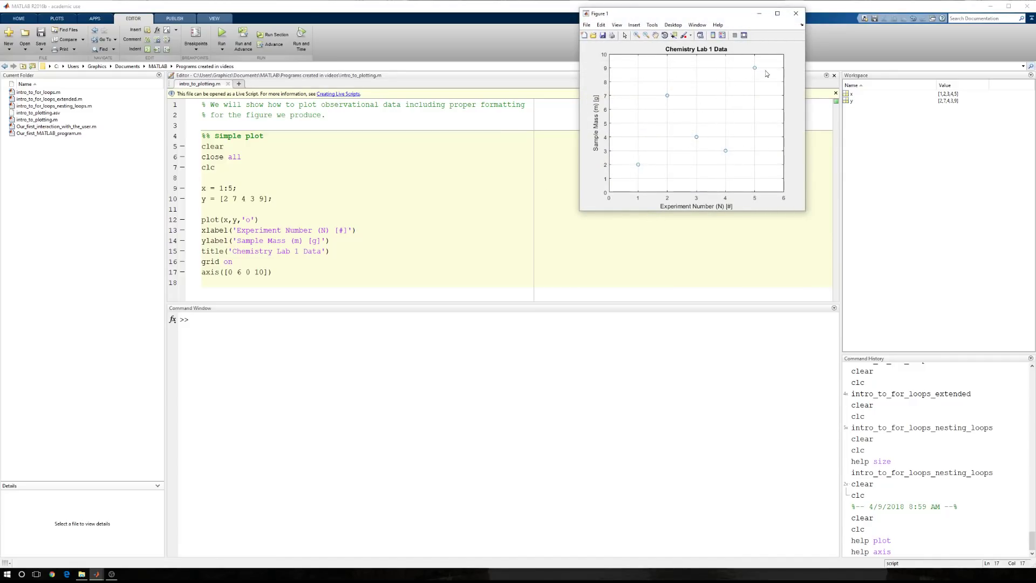